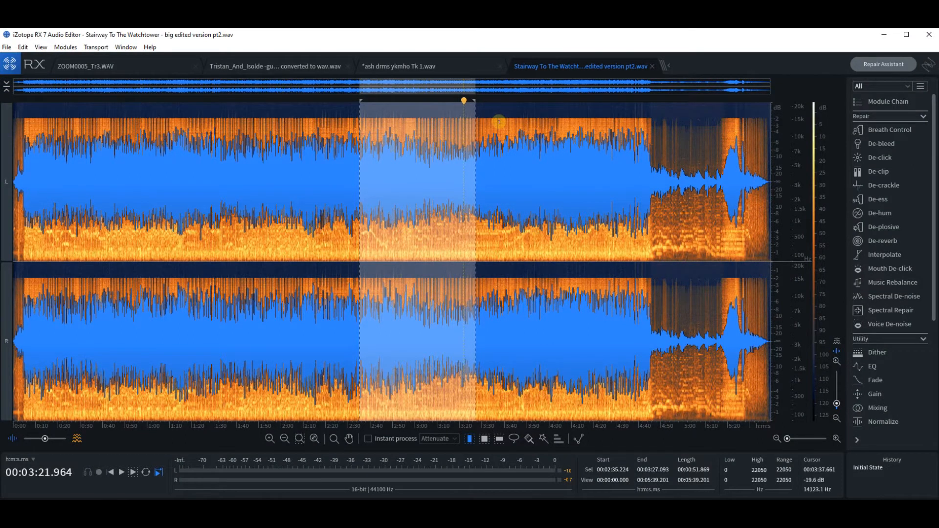
mouse_move(498, 123)
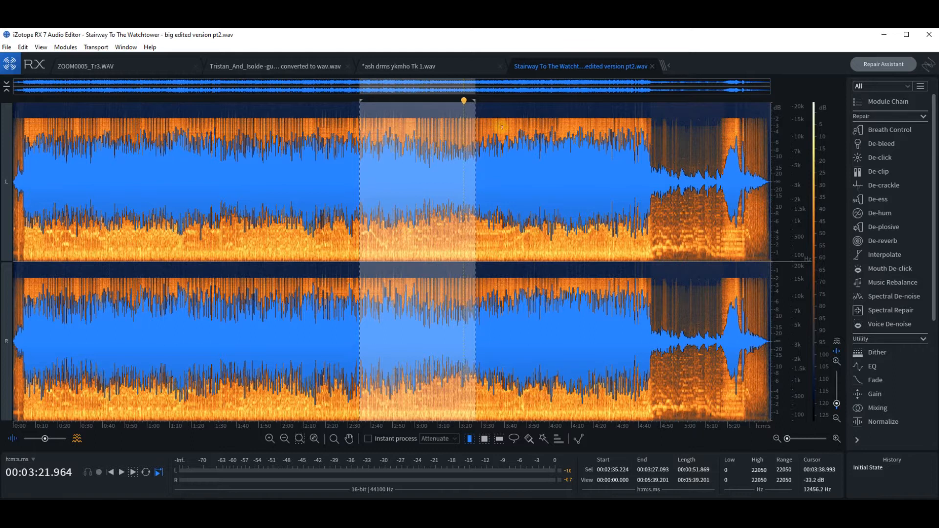
mouse_move(500, 129)
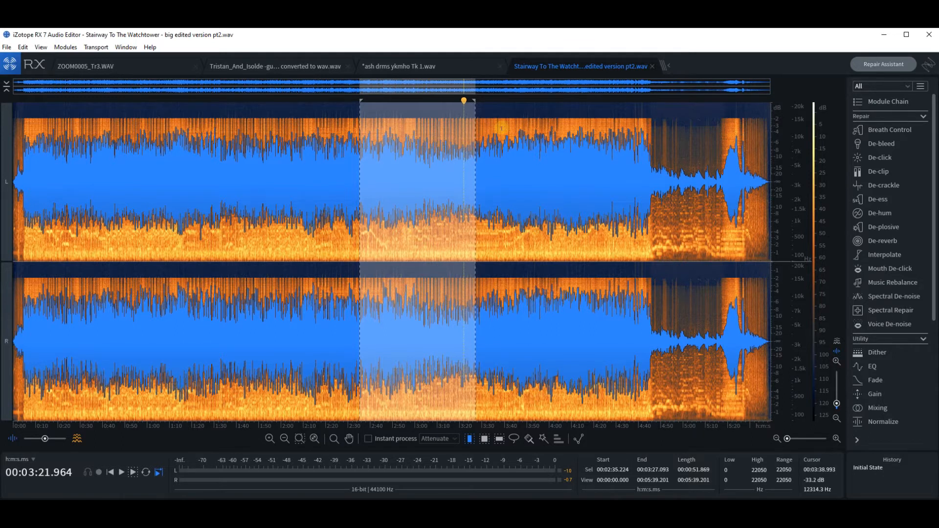
mouse_move(499, 128)
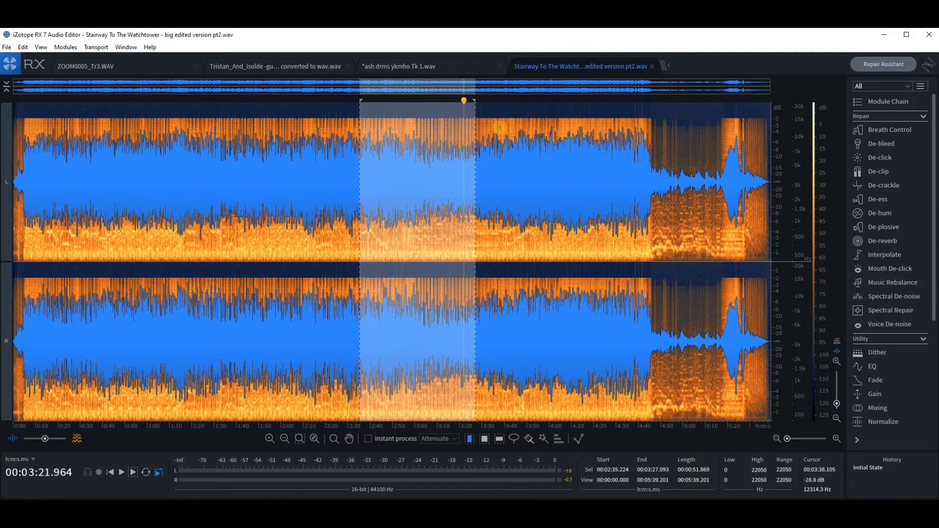
mouse_move(500, 39)
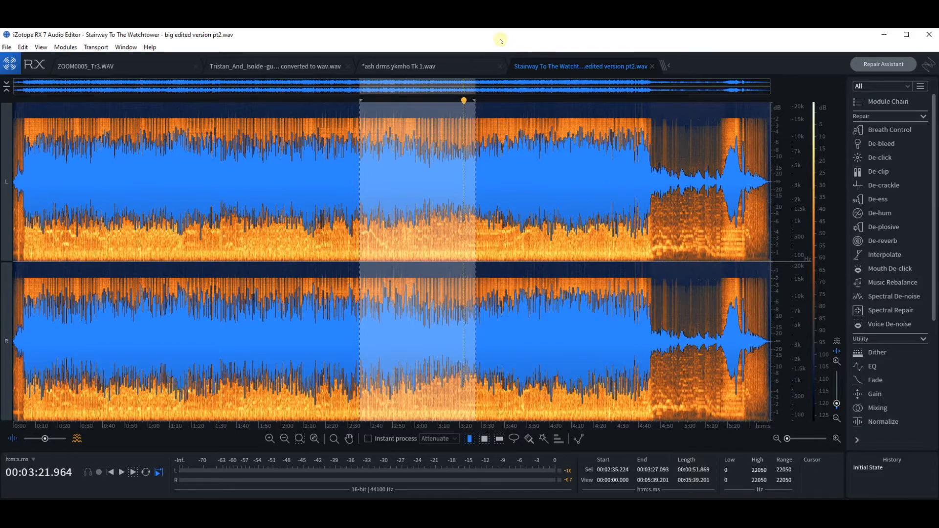
mouse_move(518, 56)
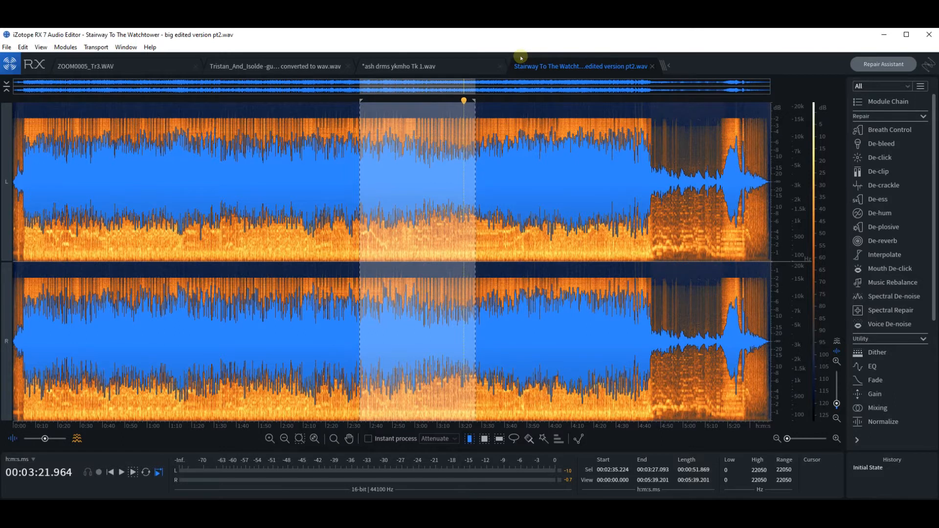
mouse_move(441, 40)
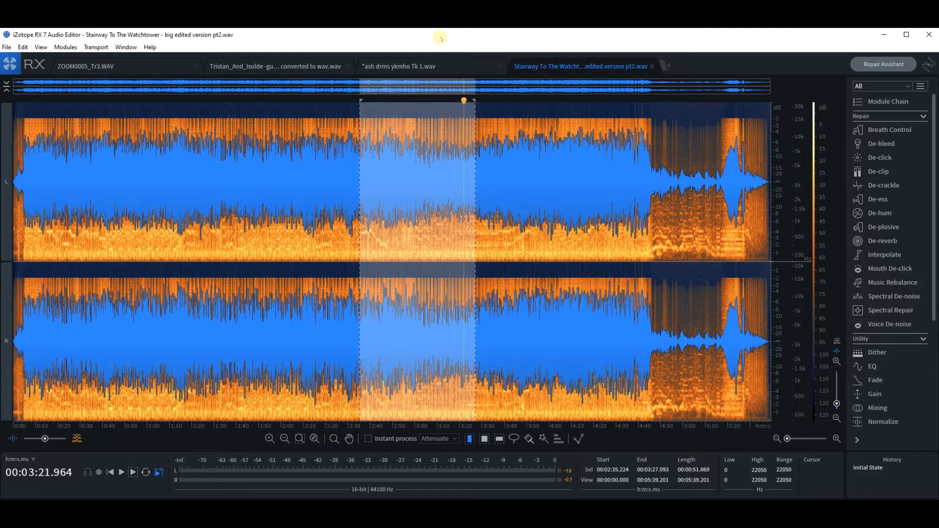
mouse_move(355, 38)
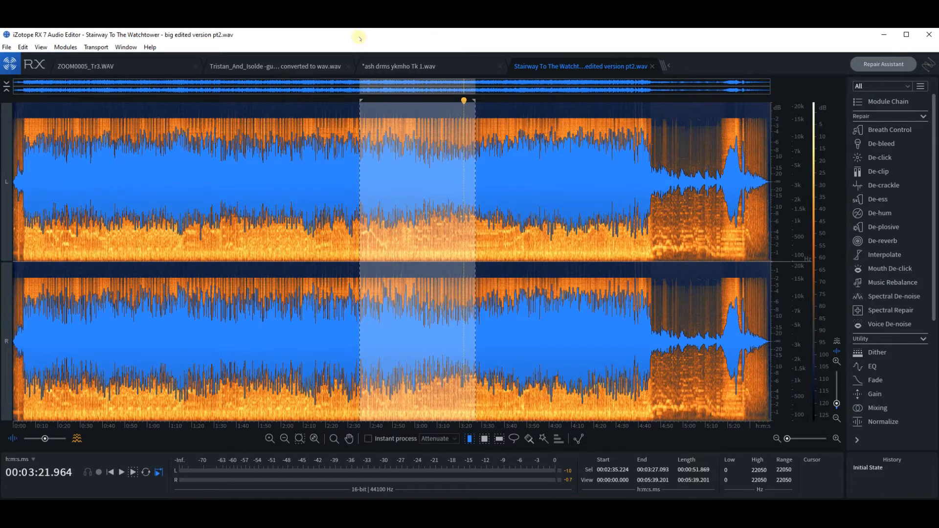
Step: Set the spectrogram time selection to run from 2:35.038 to 3:31.423
left_click(118, 472)
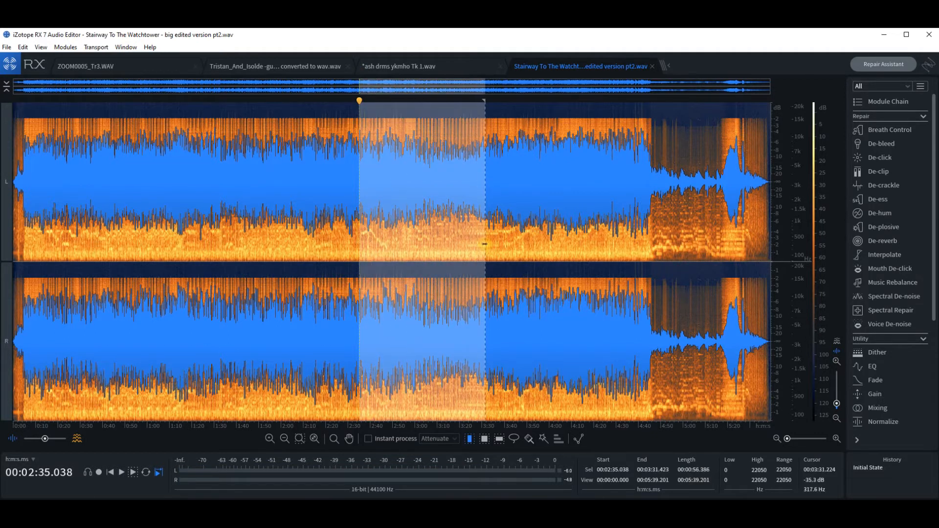
Step: Play the selected 2:35–3:31 passage and stop playback at 2:42.842
left_click(120, 472)
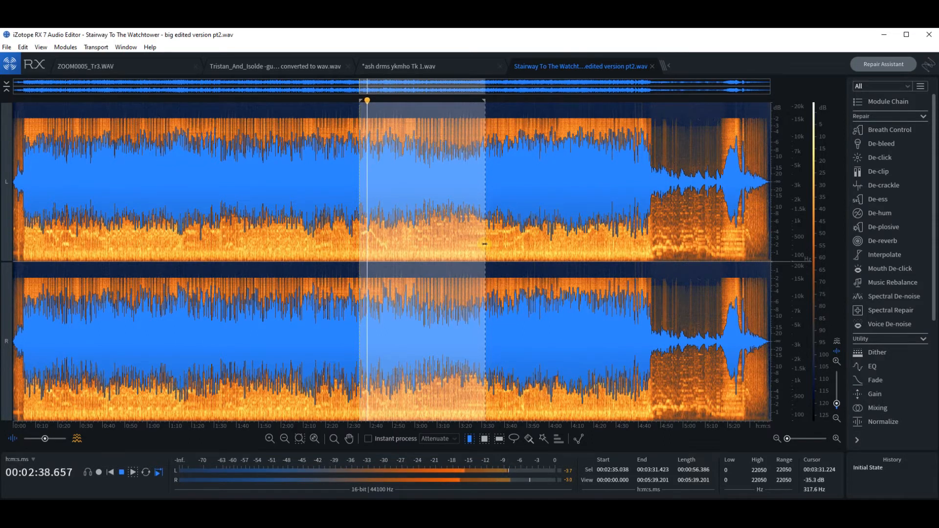
left_click(131, 472)
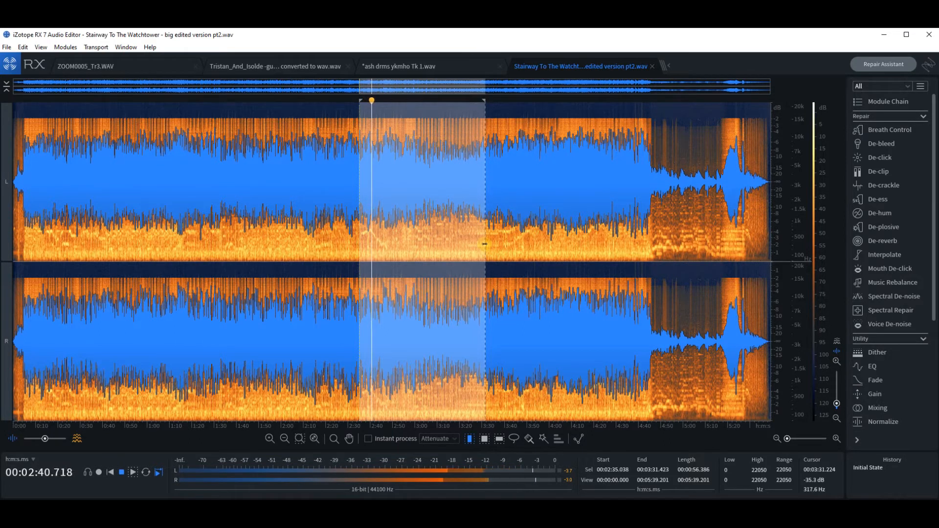
left_click(130, 474)
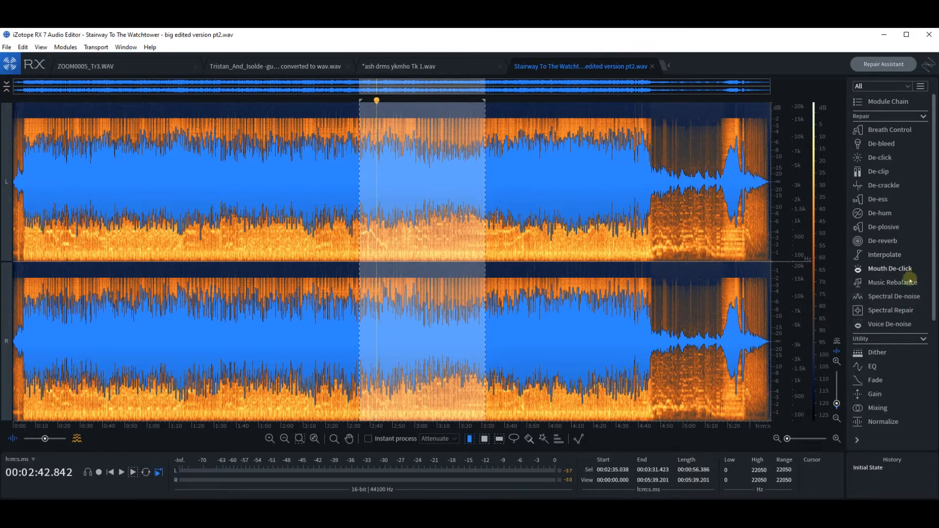
mouse_move(892, 295)
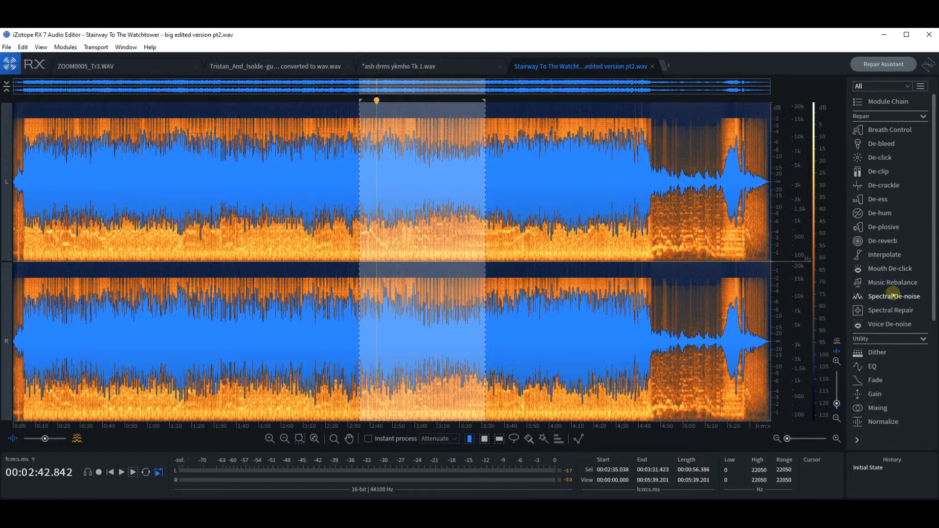
mouse_move(897, 264)
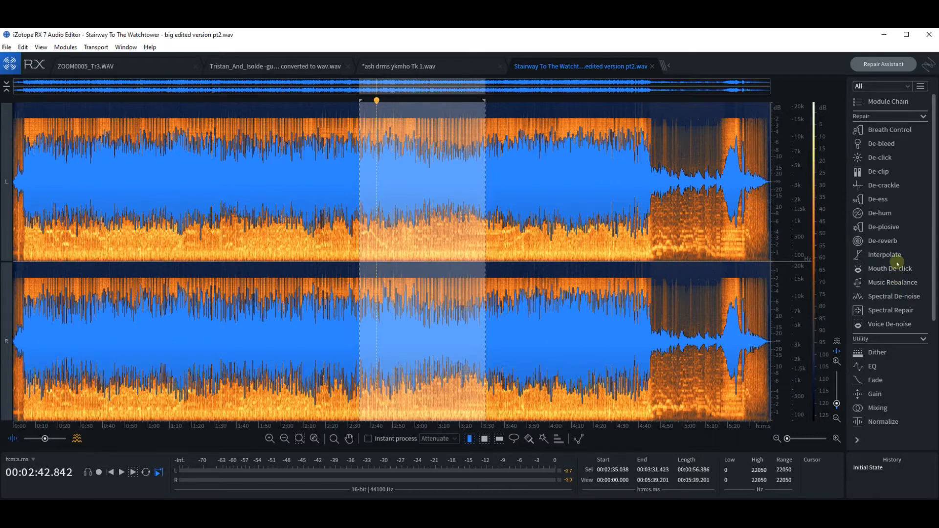
mouse_move(898, 302)
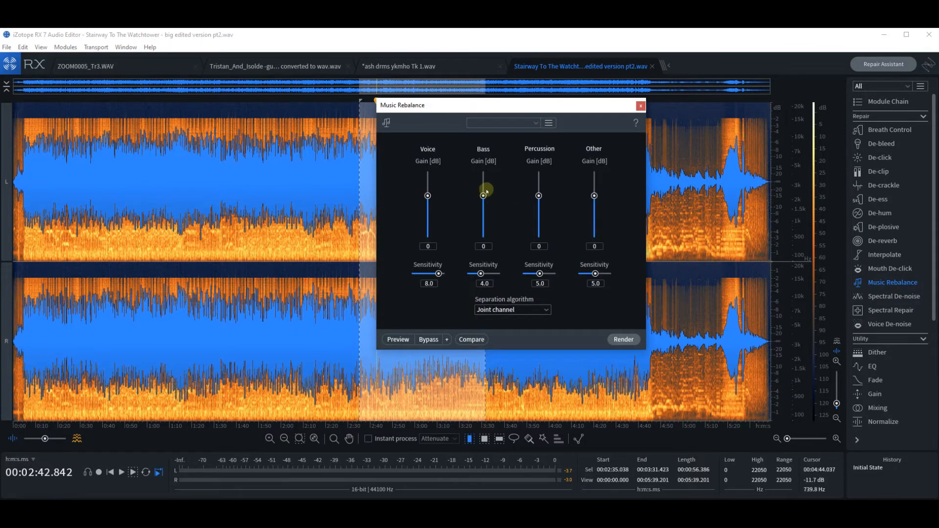
mouse_move(583, 229)
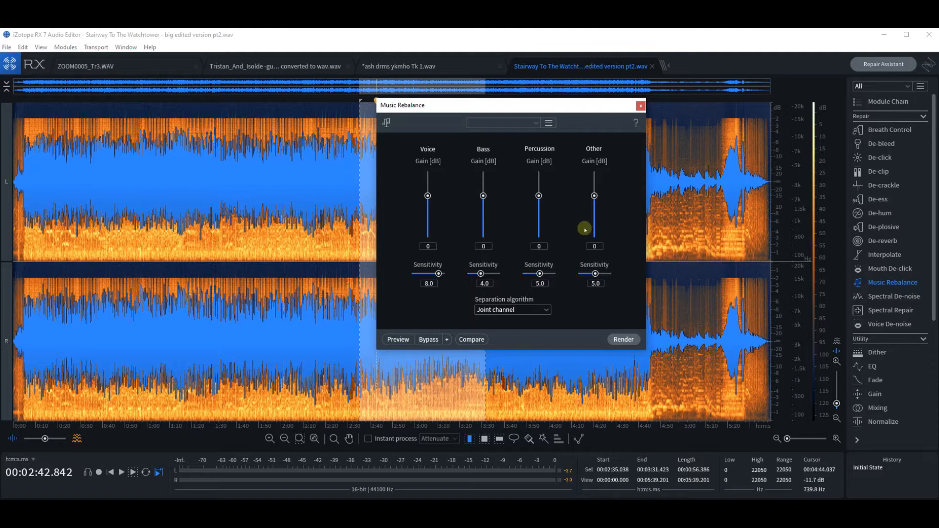
mouse_move(512, 202)
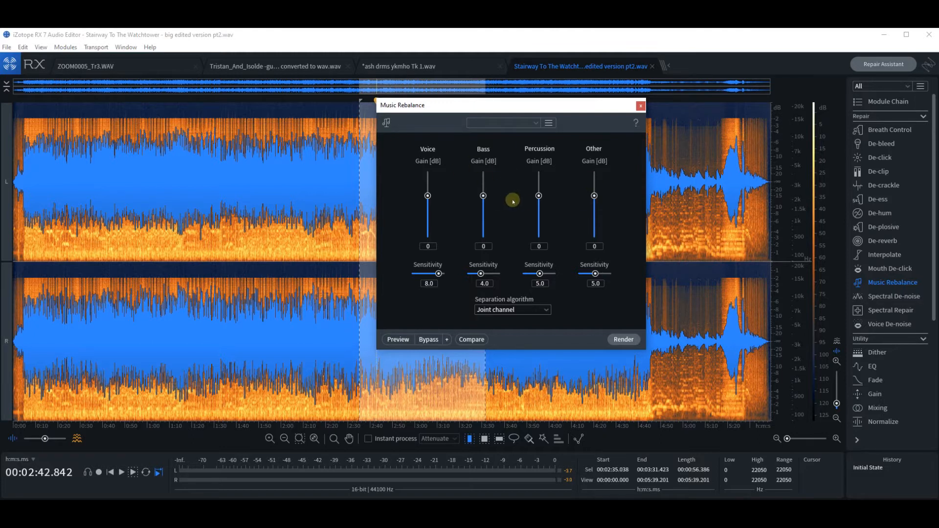
mouse_move(482, 195)
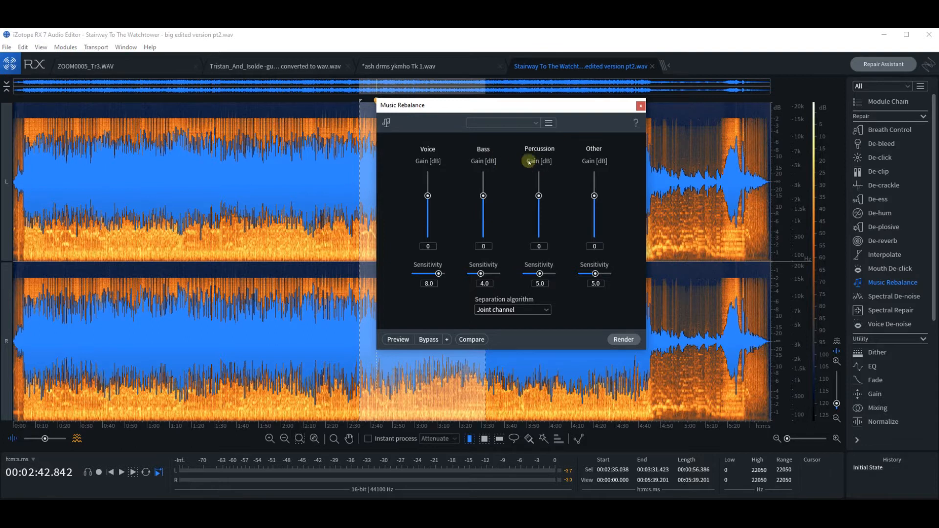
mouse_move(483, 195)
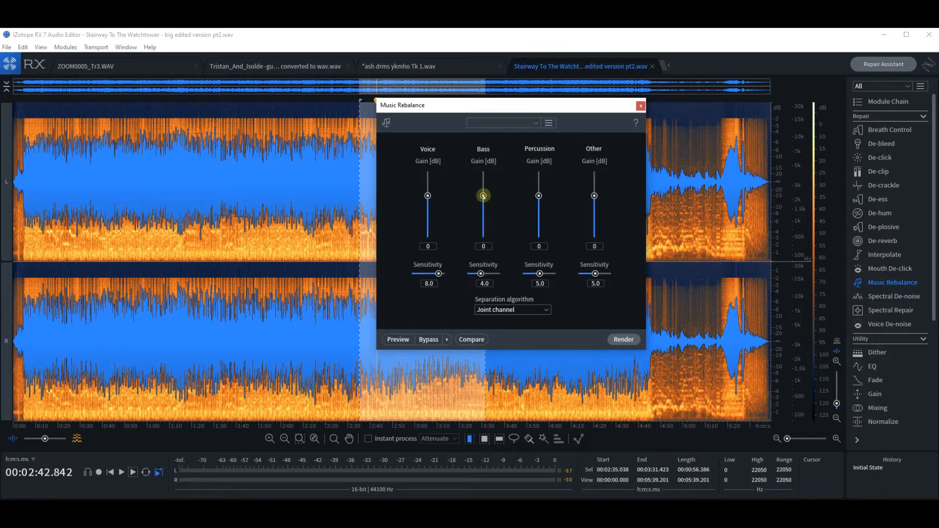
mouse_move(432, 305)
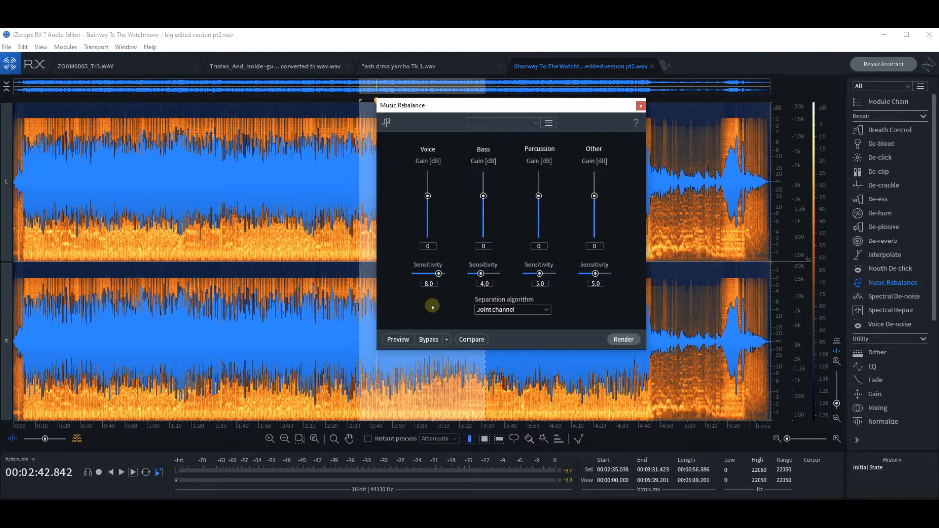
mouse_move(397, 339)
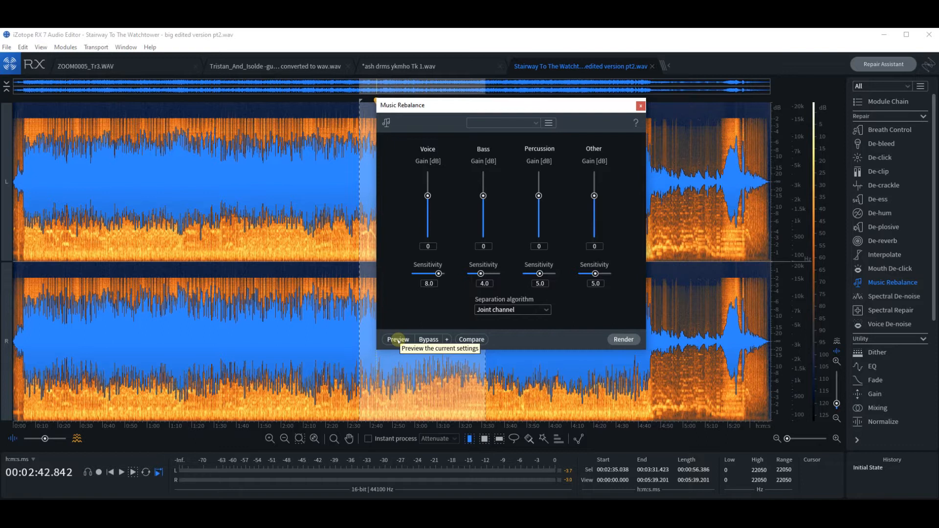
Step: Preview the rebalanced selection with Bass at −24 dB and Percussion at −32 dB, then stop
left_click(398, 339)
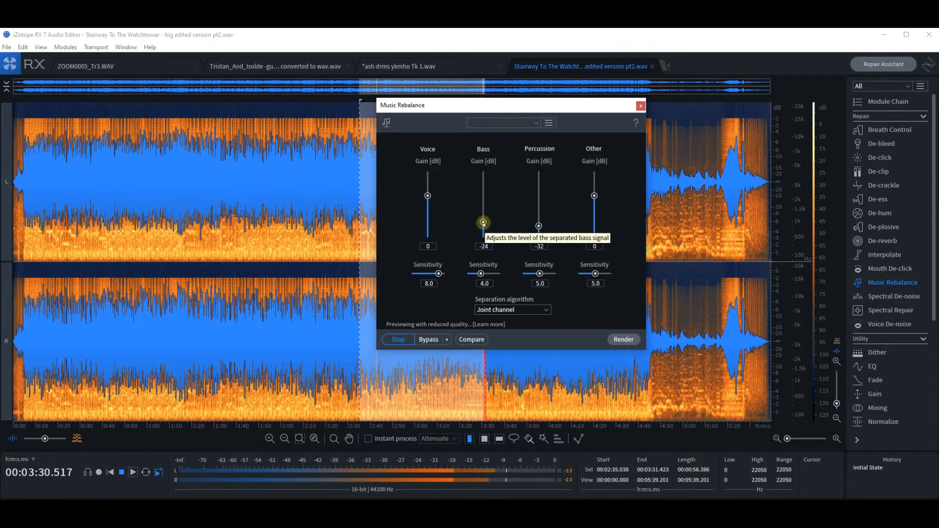
left_click(398, 339)
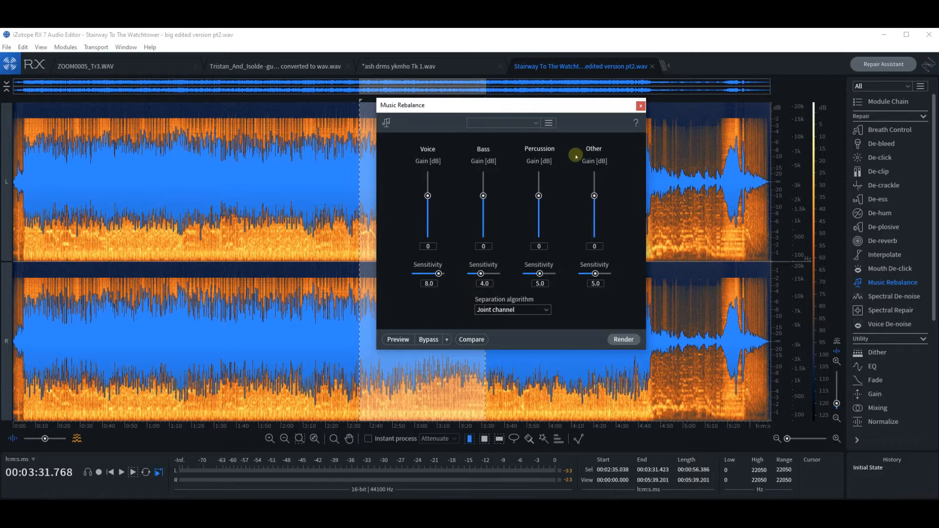
mouse_move(480, 291)
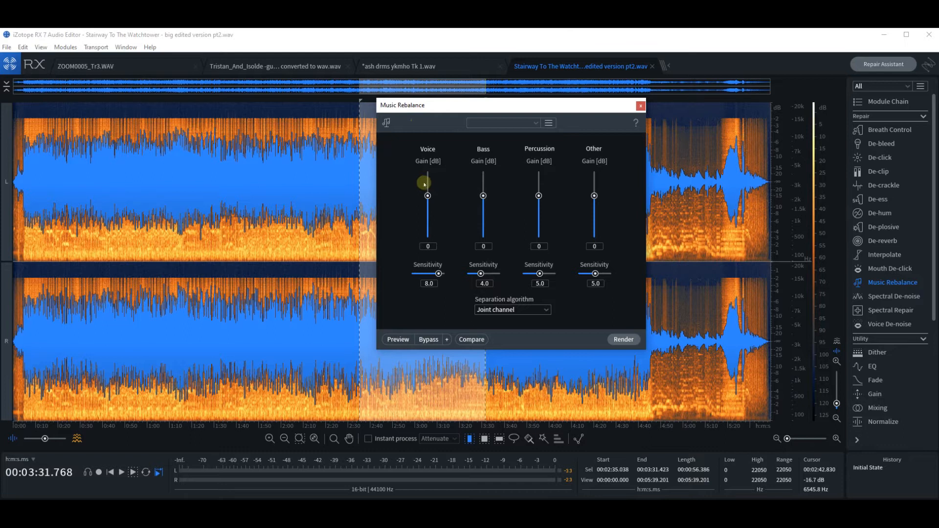
mouse_move(466, 160)
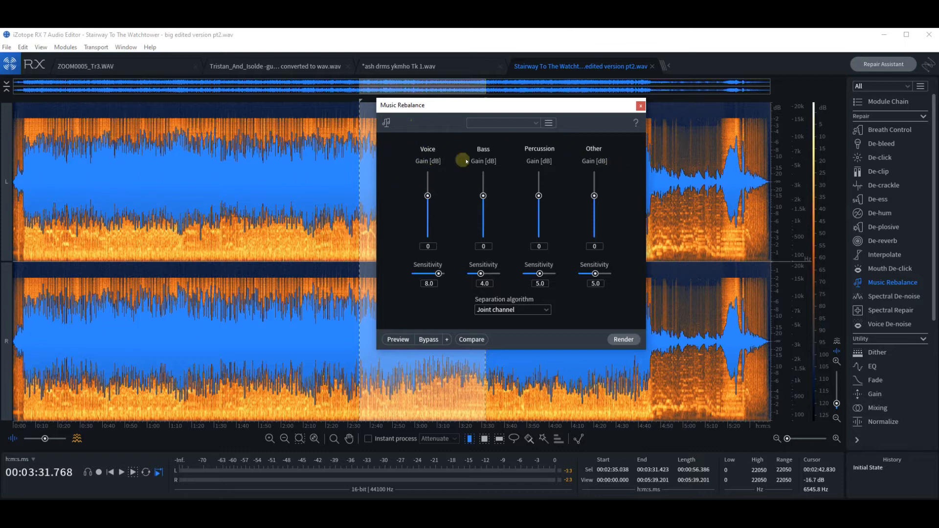
mouse_move(409, 193)
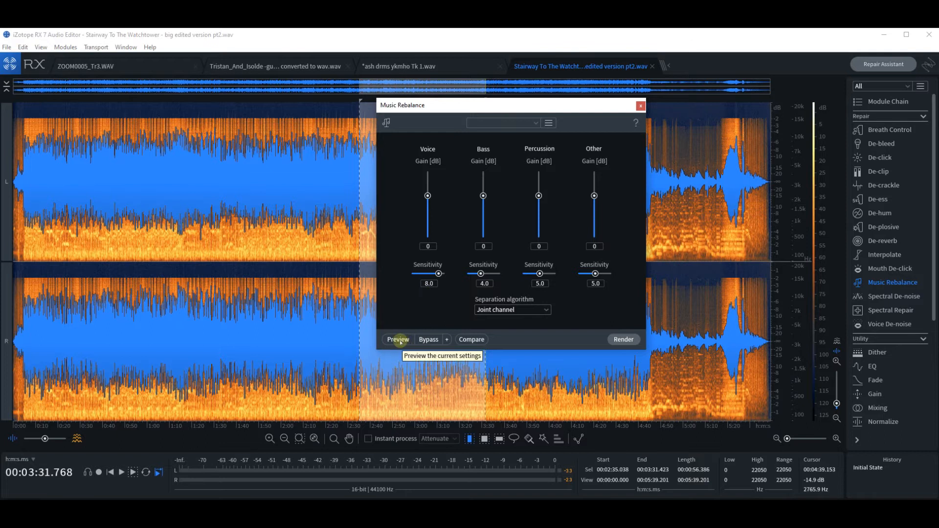
mouse_move(407, 237)
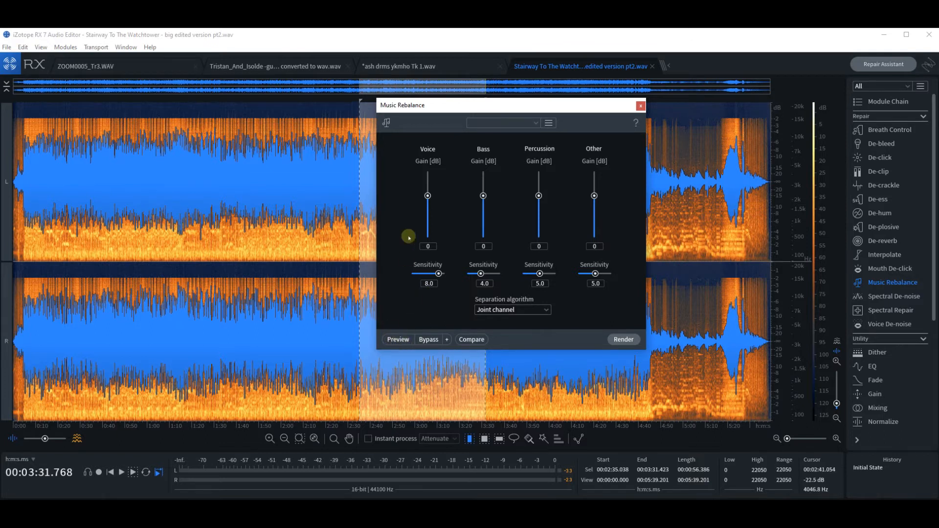
mouse_move(467, 183)
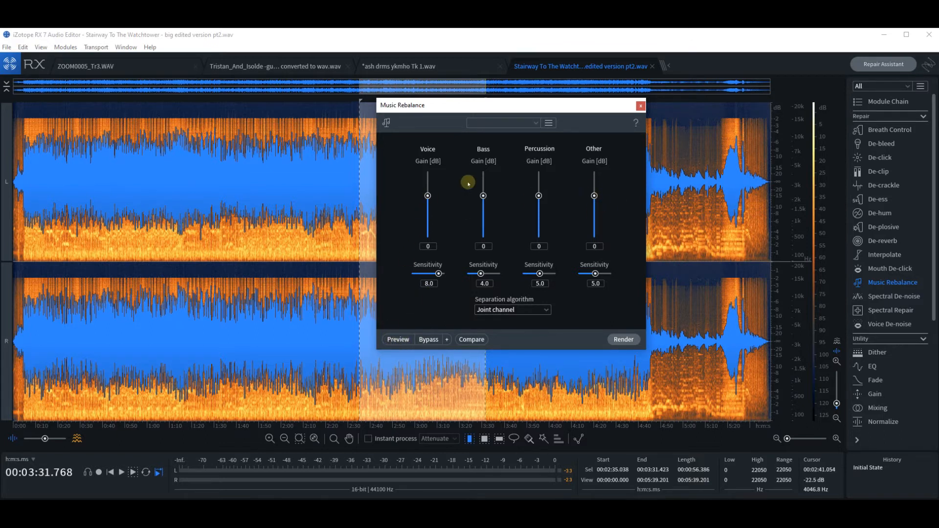
mouse_move(426, 195)
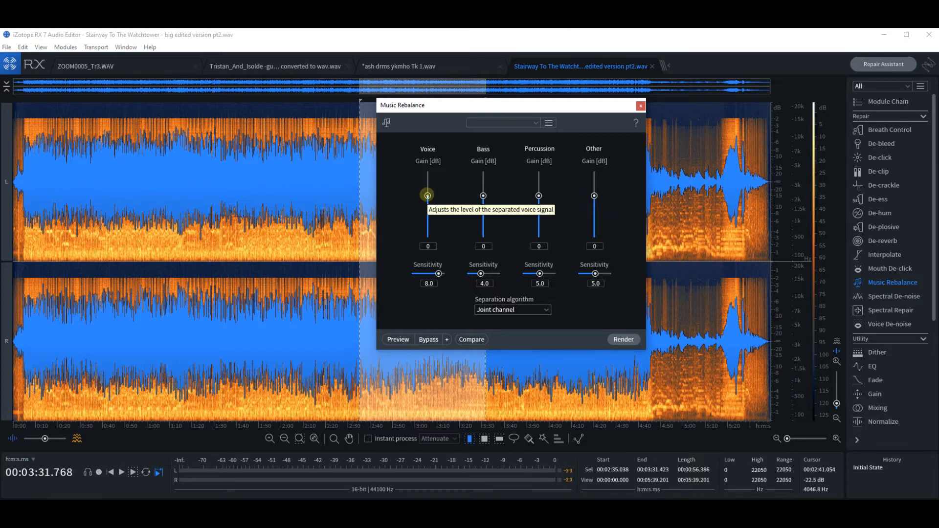
mouse_move(359, 288)
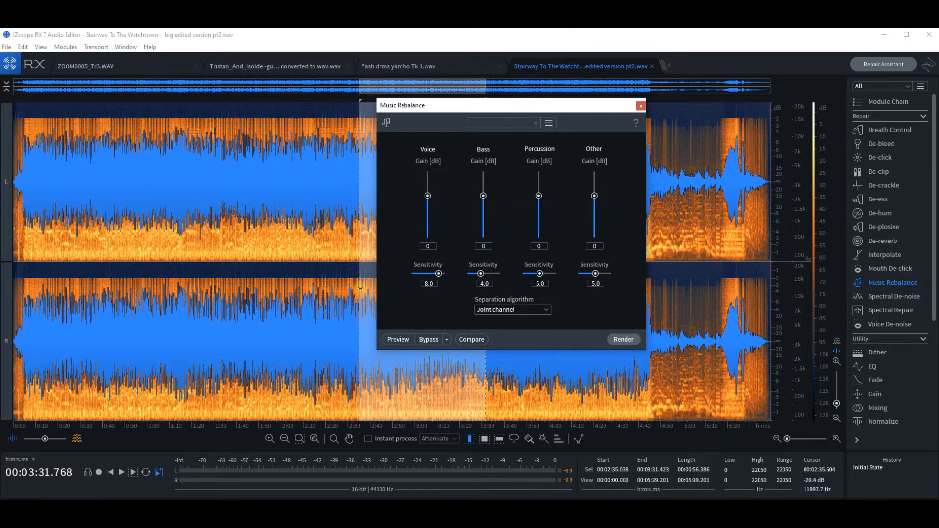
Step: Preview the Music Rebalance mix with Voice, Bass, Percussion and Other all at 0 dB
left_click(397, 340)
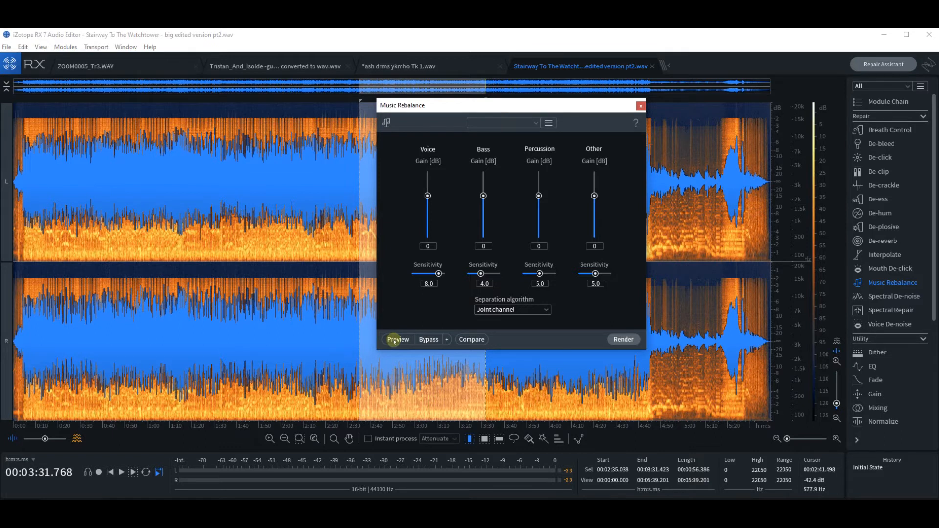
mouse_move(398, 340)
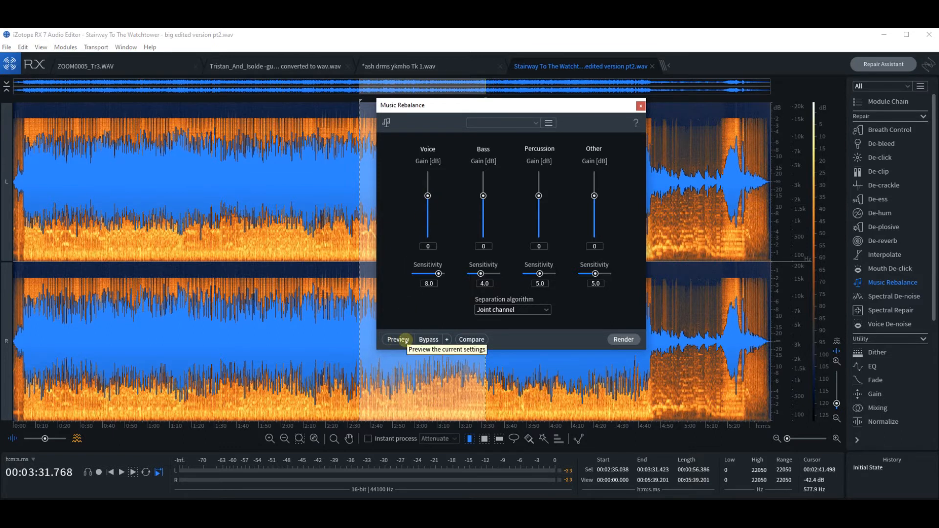
left_click(397, 339)
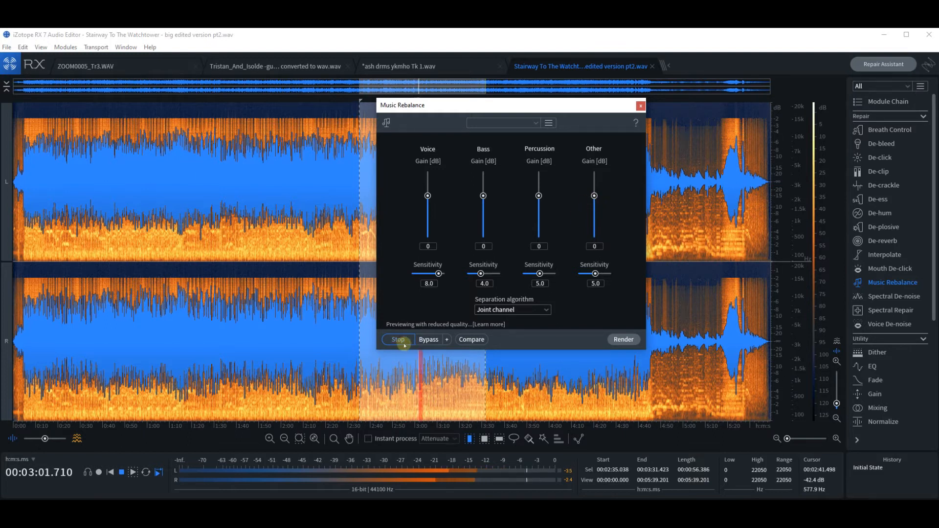
Step: Preview the voice-and-other mix with Bass and Percussion at −Inf, stopping at 2:44.260
left_click(398, 339)
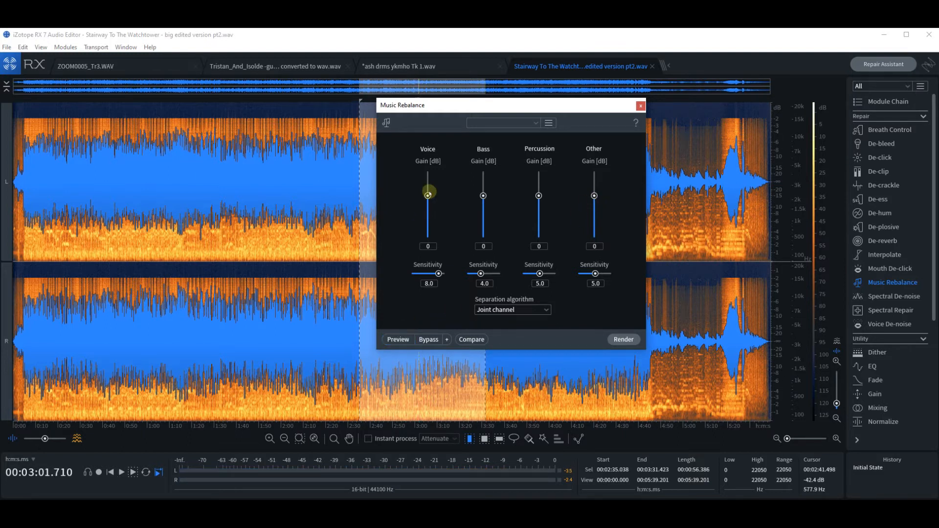
mouse_move(483, 194)
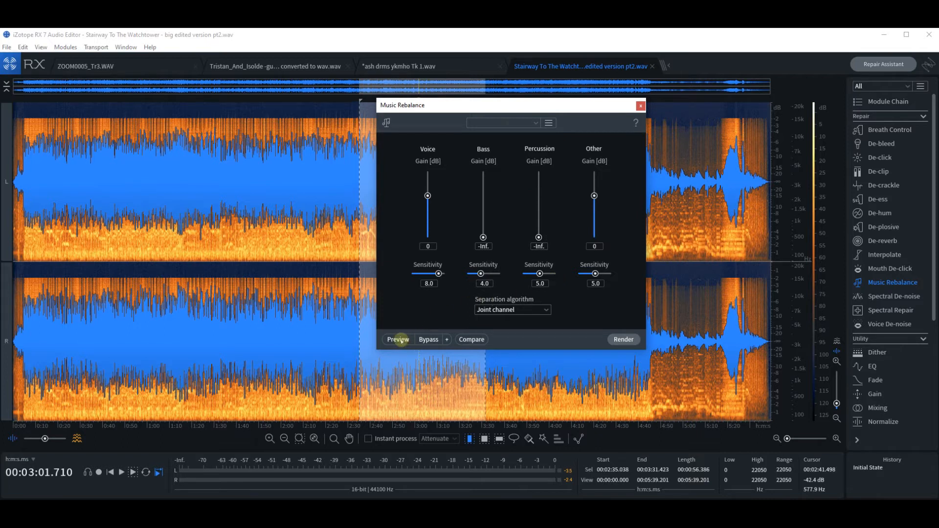
left_click(397, 339)
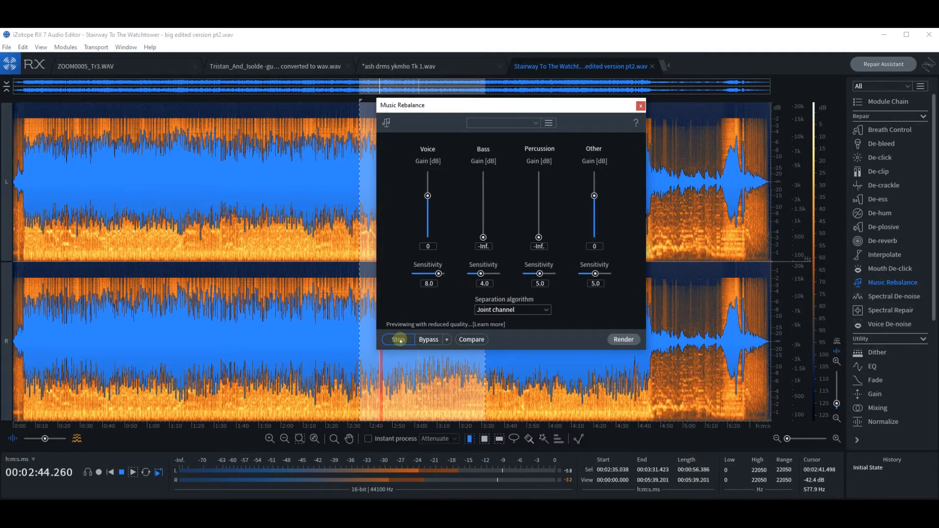
left_click(397, 339)
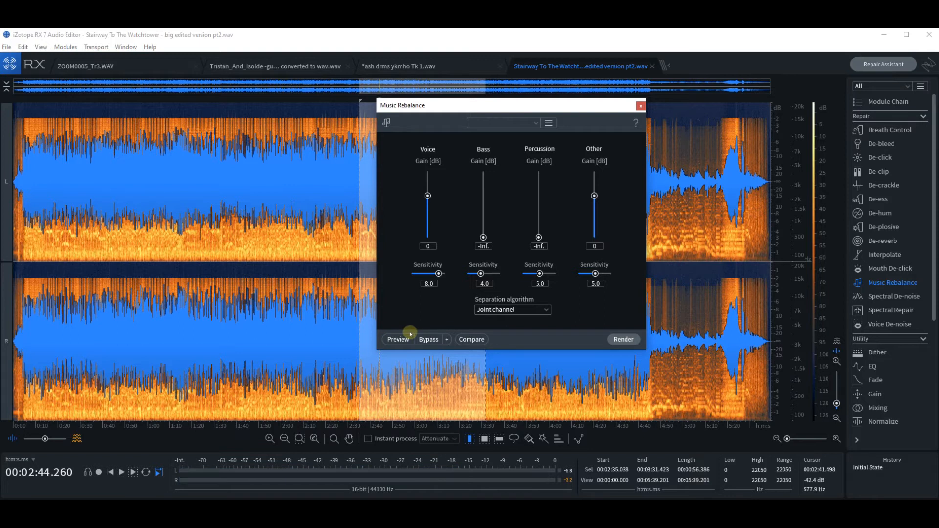
mouse_move(456, 235)
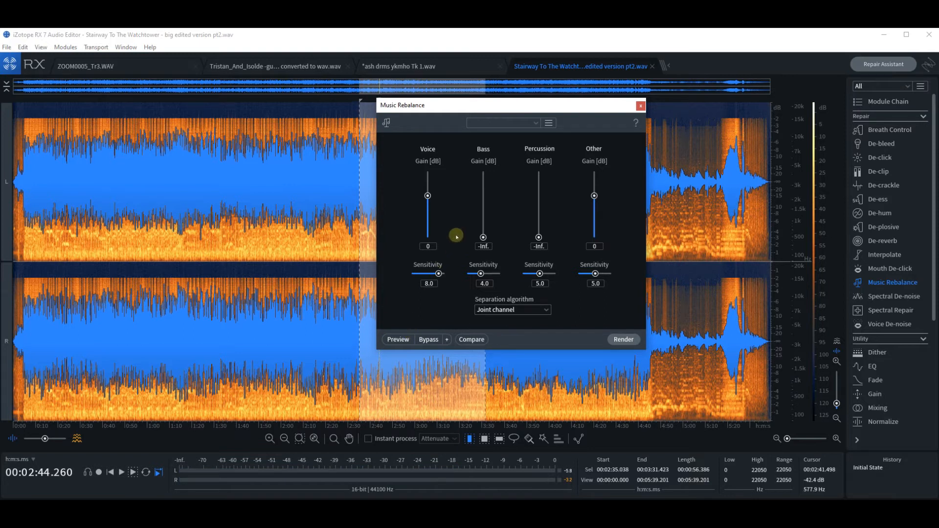
mouse_move(466, 291)
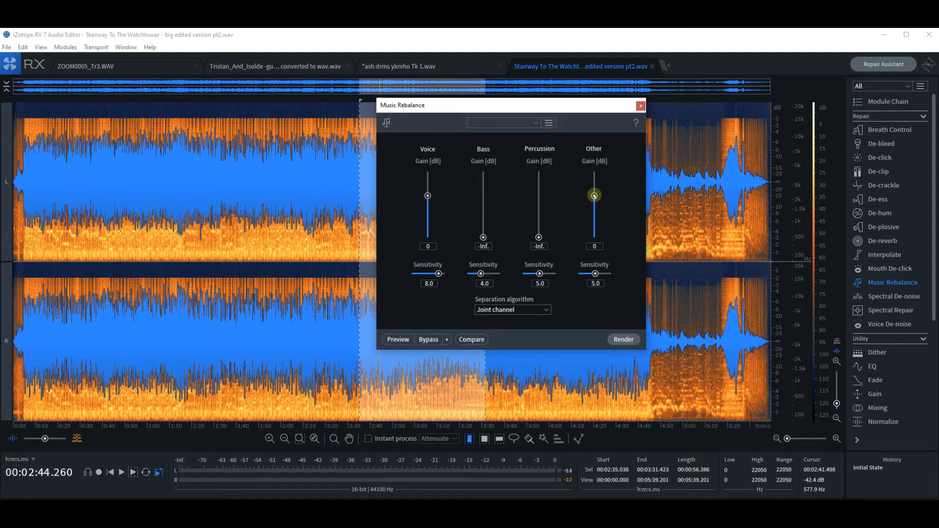
Step: Set Other gain to −Inf and preview the isolated voice stem, then stop
left_click(397, 338)
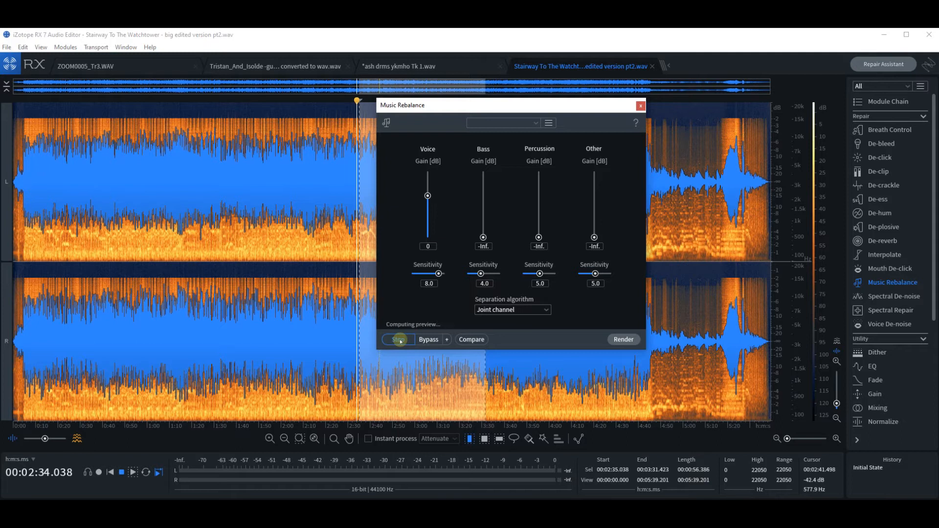
left_click(398, 339)
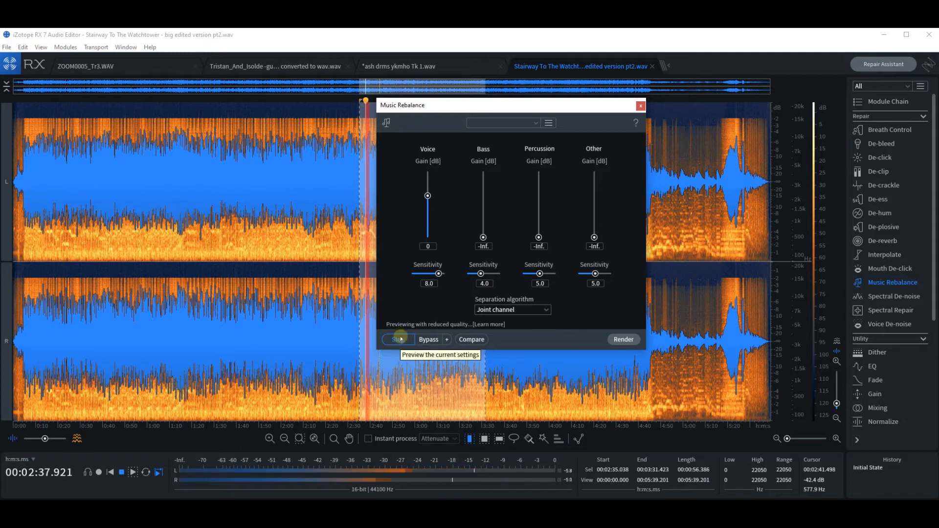
left_click(397, 339)
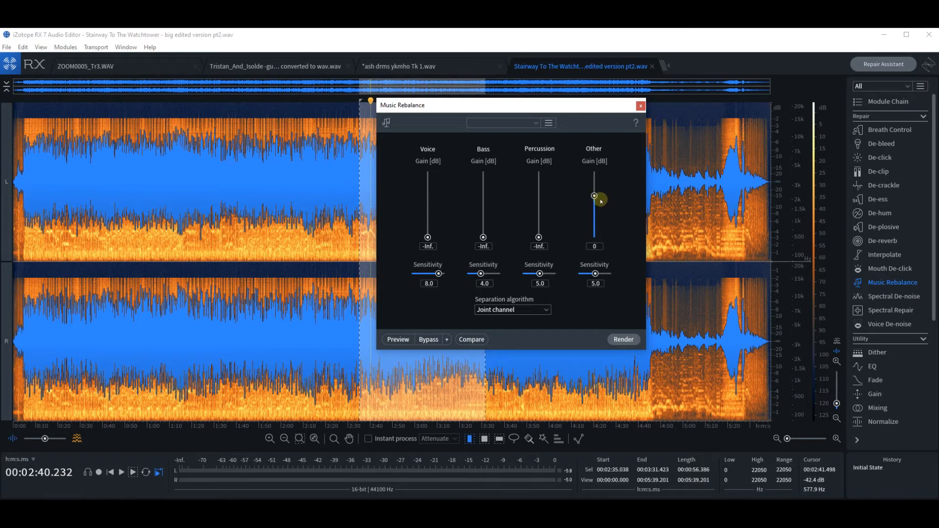
Step: Preview the Other stem alone with Voice, Bass and Percussion at −Inf, stopping near 2:39.9
left_click(397, 339)
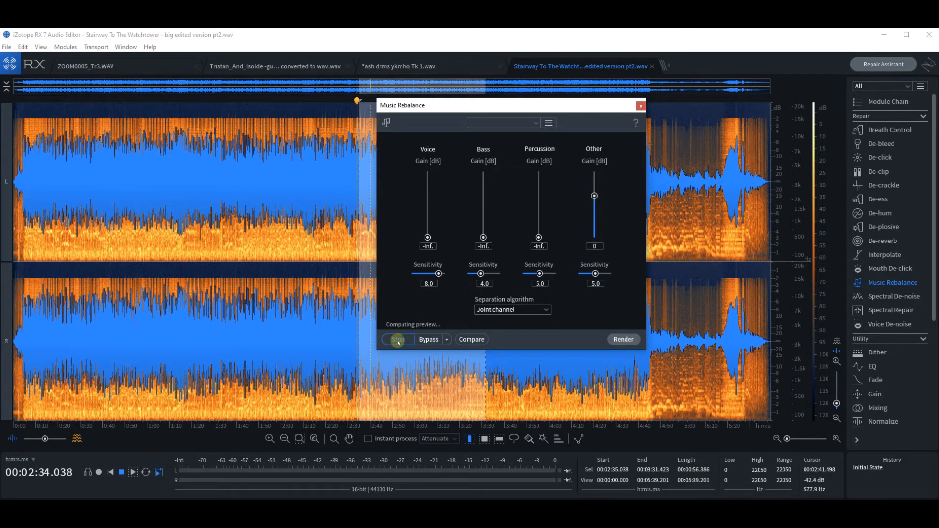
left_click(397, 339)
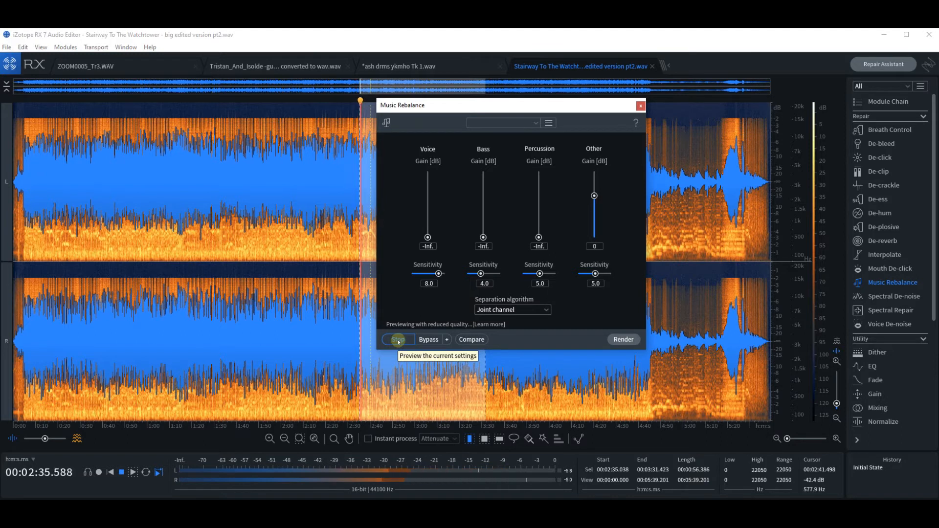
left_click(395, 340)
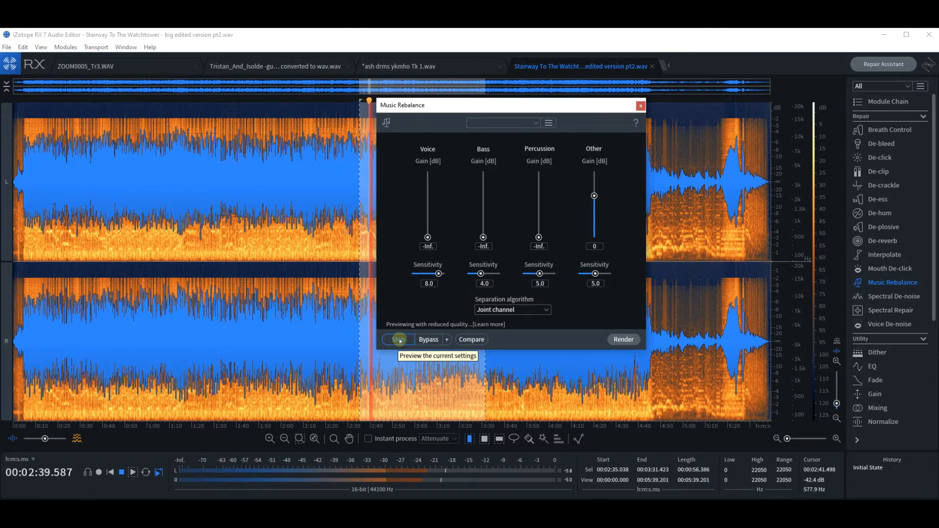
left_click(397, 340)
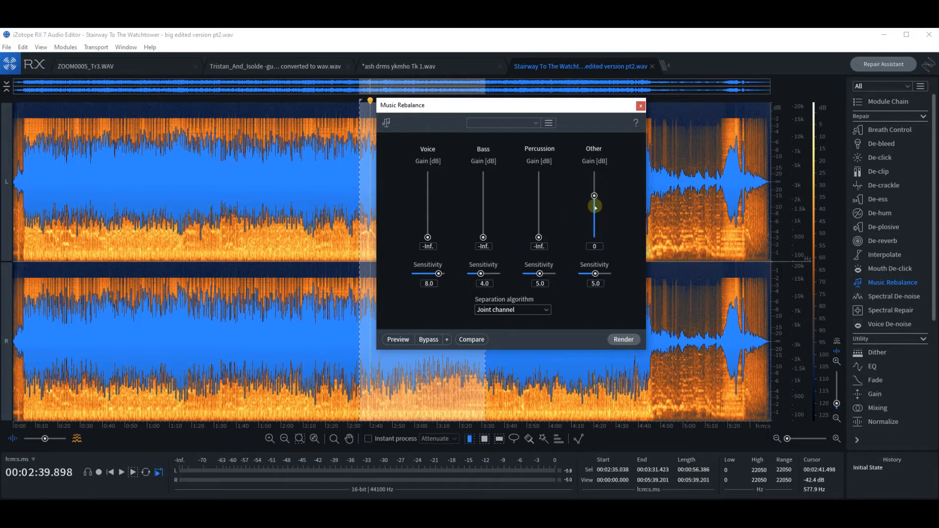
mouse_move(608, 206)
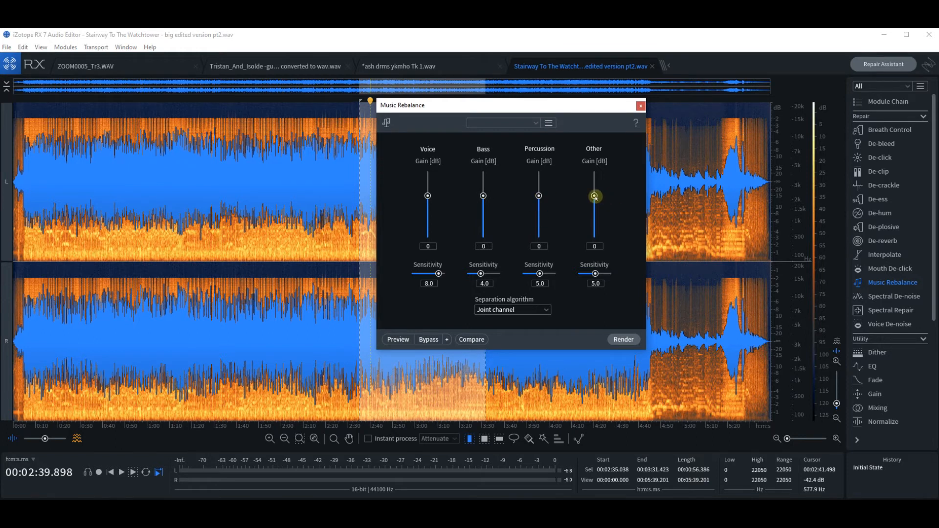
mouse_move(427, 195)
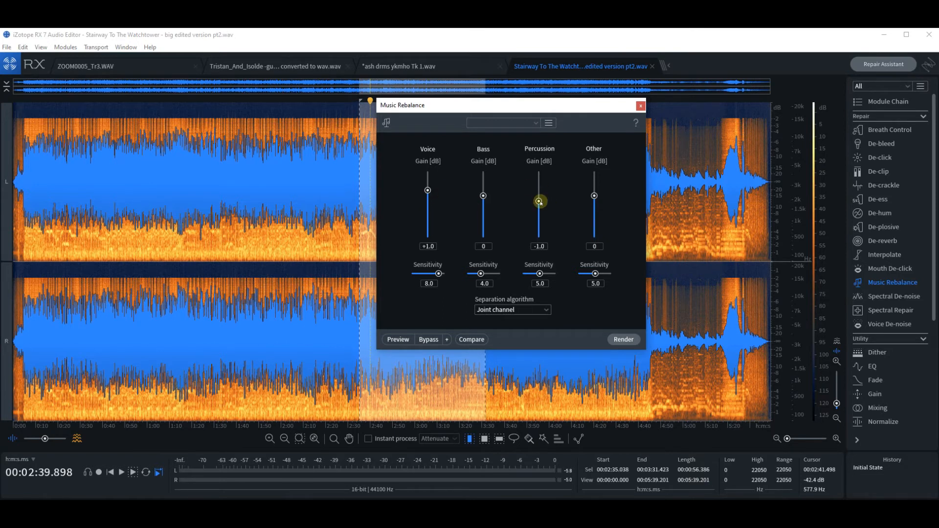
mouse_move(482, 195)
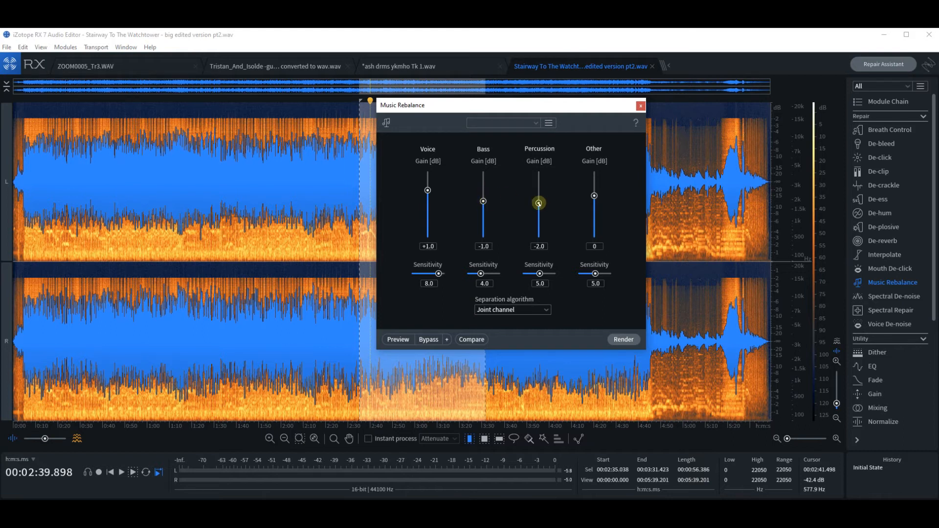
mouse_move(570, 219)
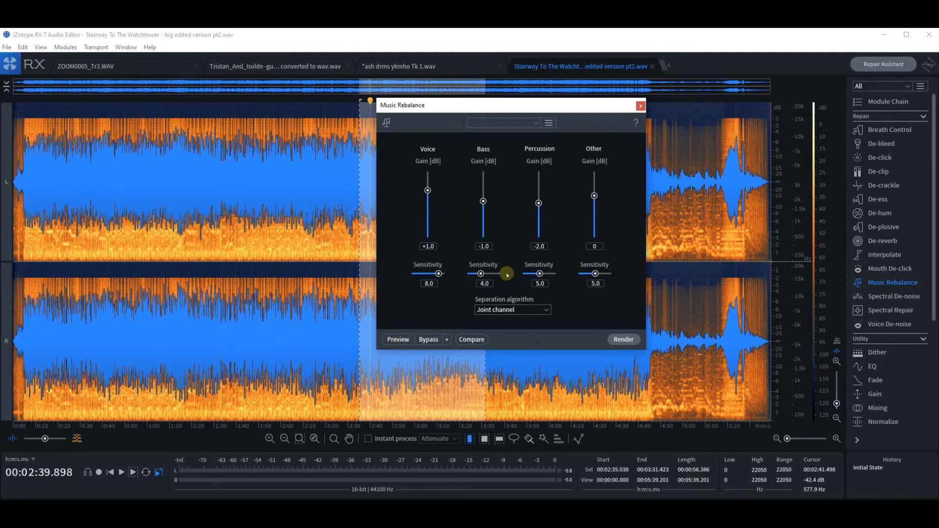
mouse_move(487, 254)
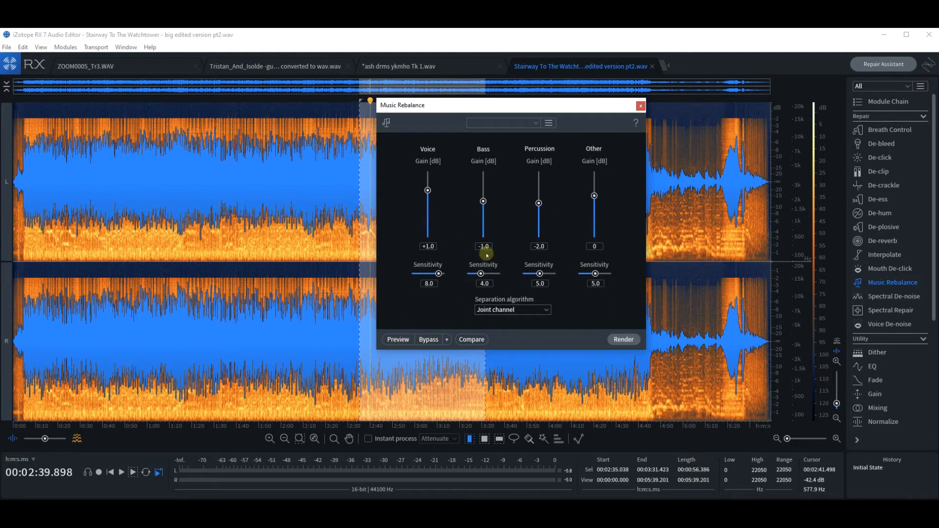
mouse_move(437, 236)
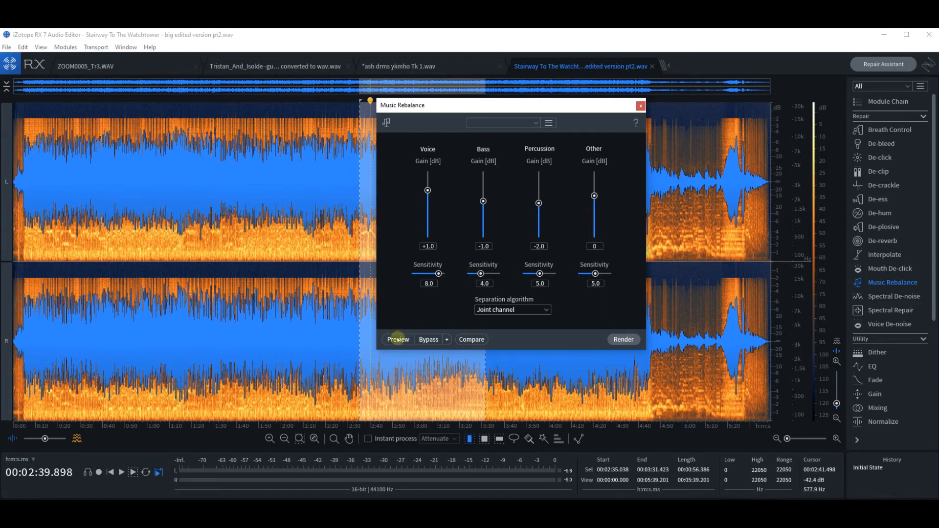
left_click(398, 339)
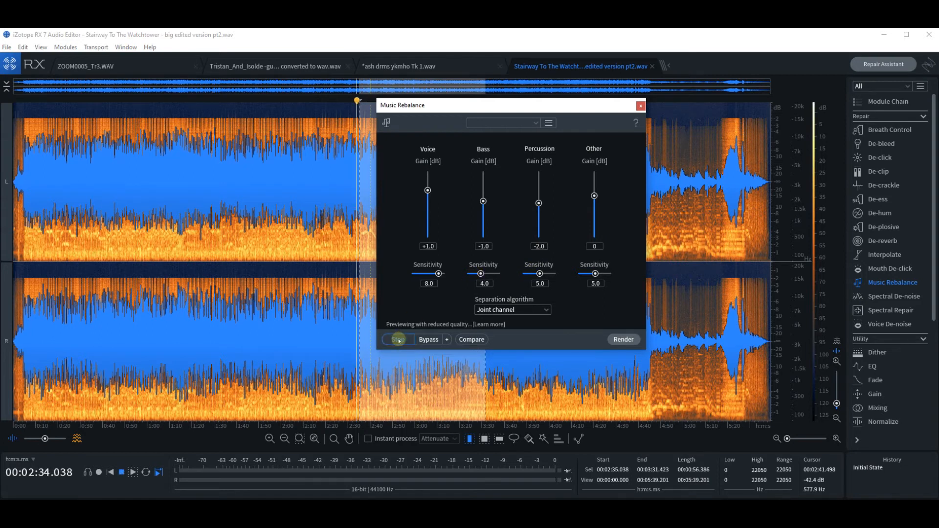
left_click(397, 340)
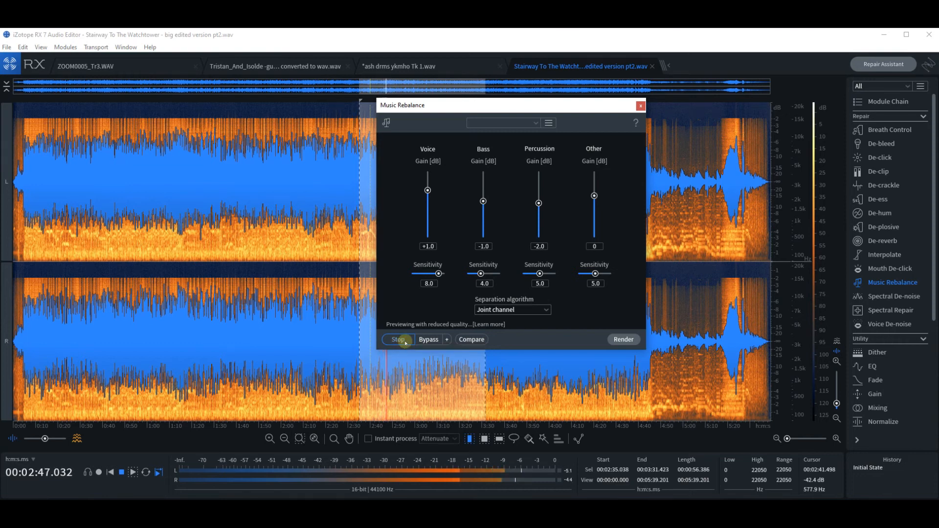
left_click(398, 339)
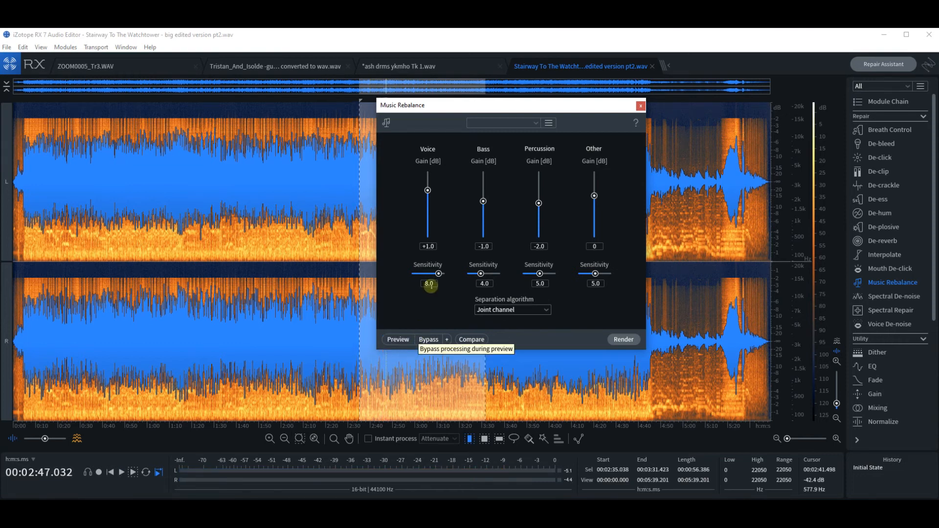
mouse_move(516, 201)
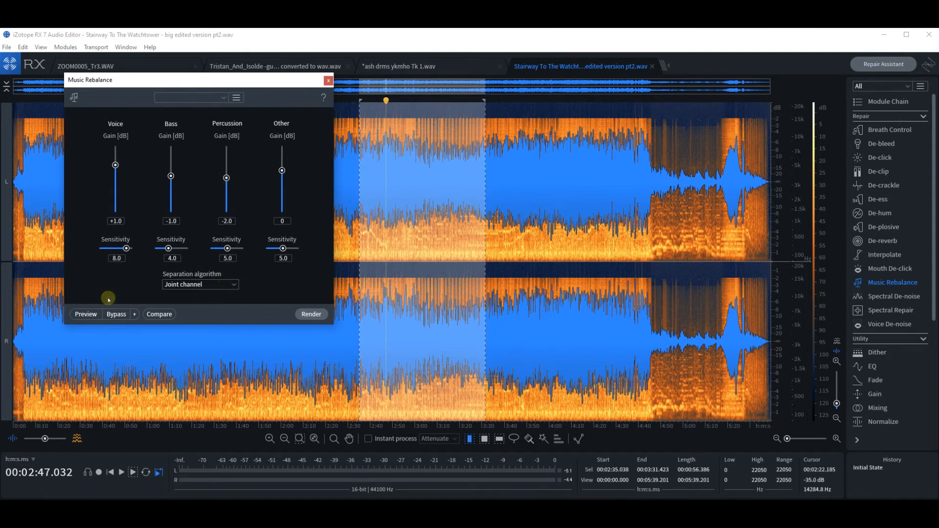
mouse_move(86, 314)
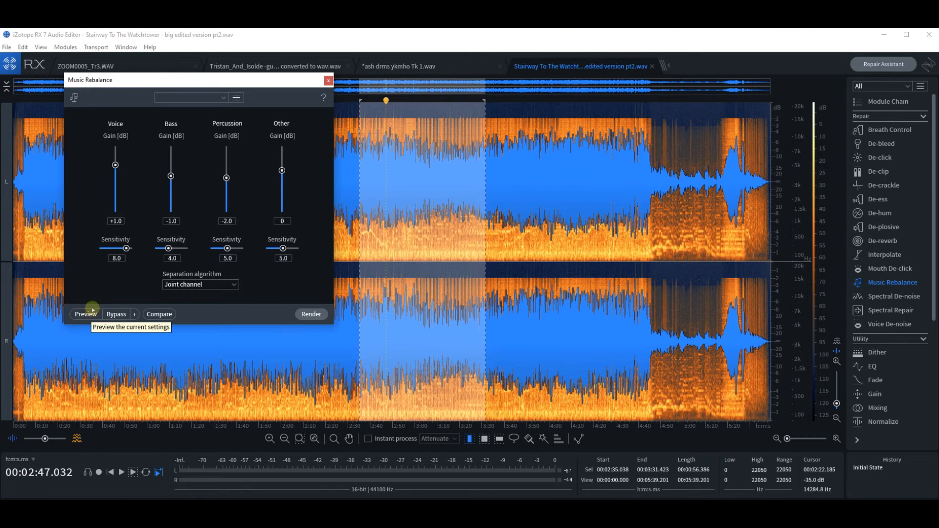
mouse_move(93, 308)
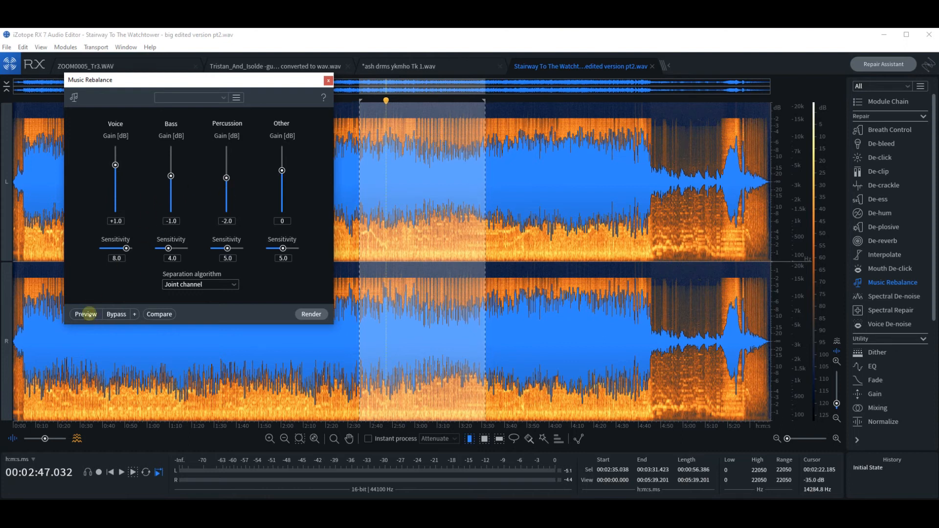
mouse_move(86, 314)
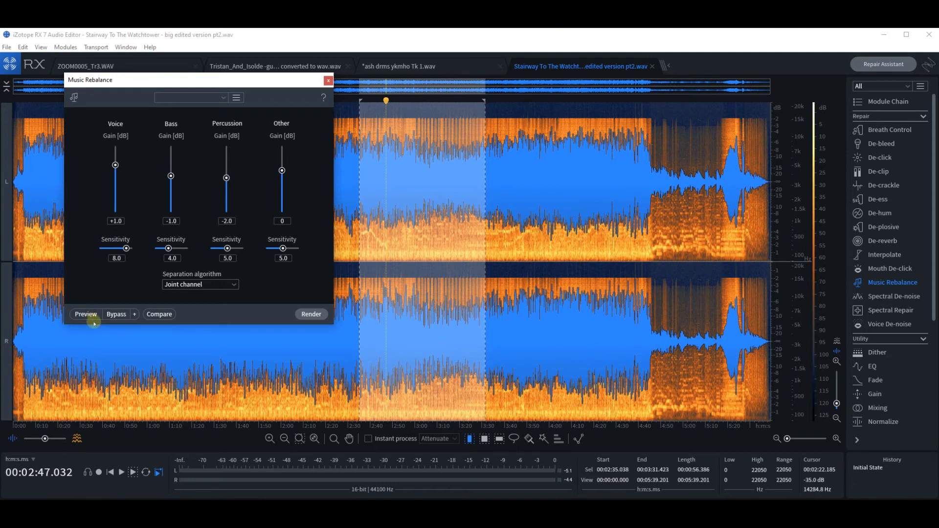
mouse_move(86, 314)
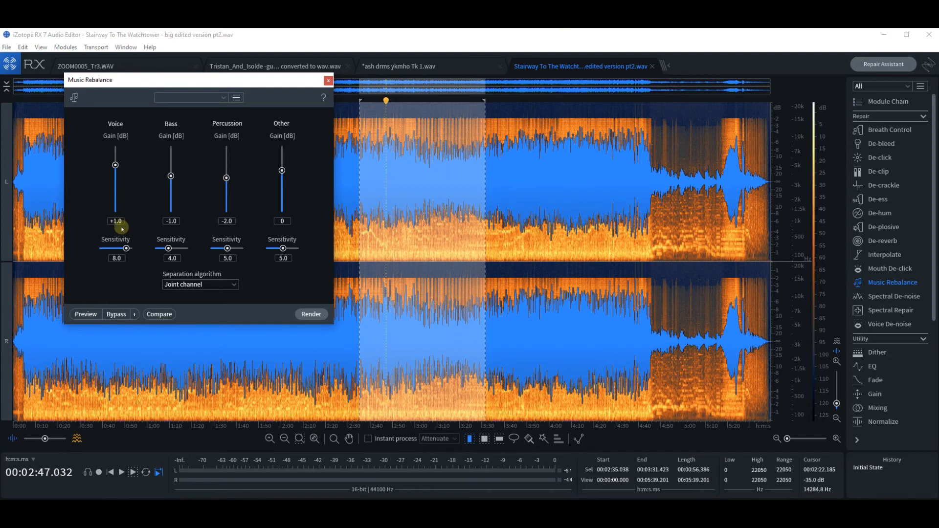
mouse_move(86, 314)
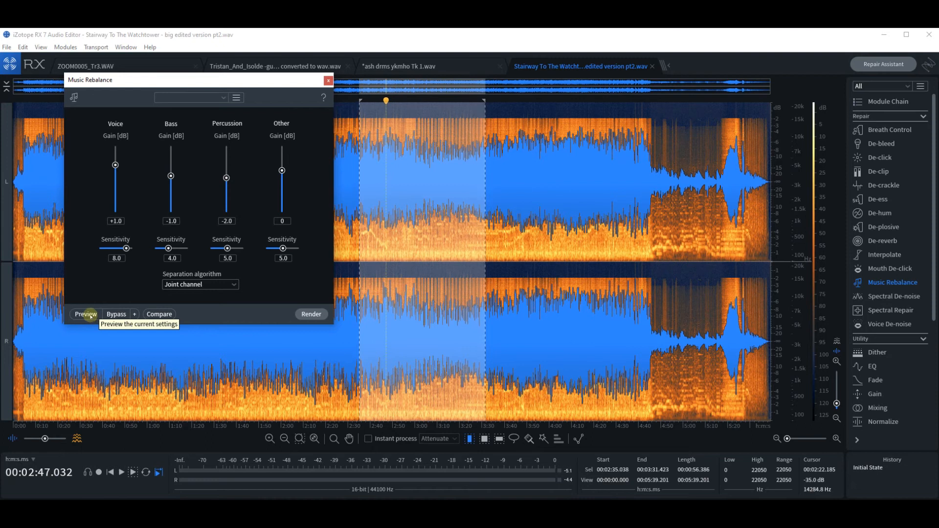
Step: Start previewing the Voice +1, Bass −1, Percussion −2, Other 0 rebalance mix
left_click(85, 314)
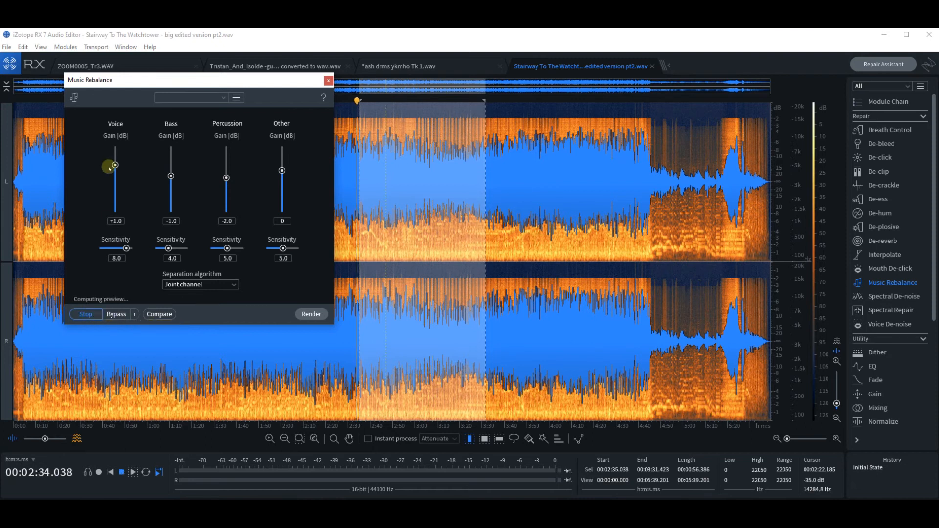
Step: During the preview, bring the Voice and Other gains down to −22 dB
left_click_drag(114, 165, 114, 192)
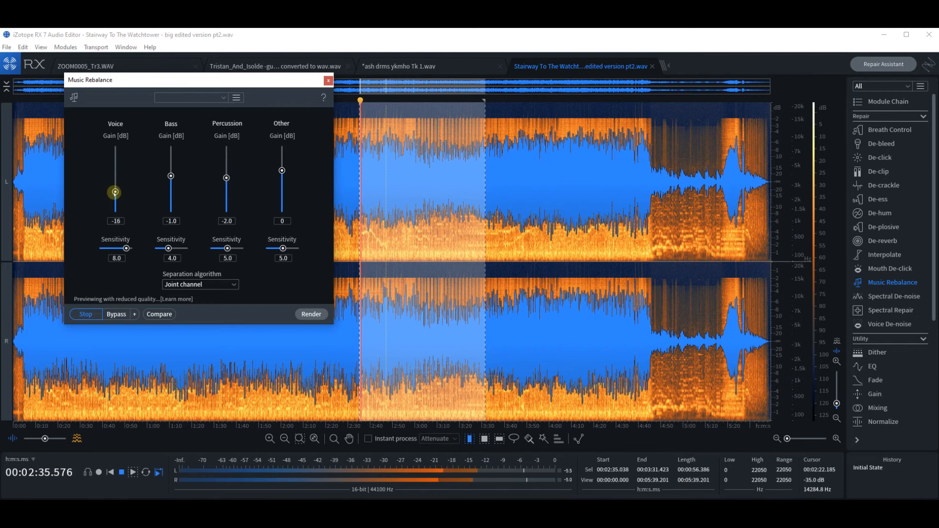
left_click_drag(114, 192, 115, 187)
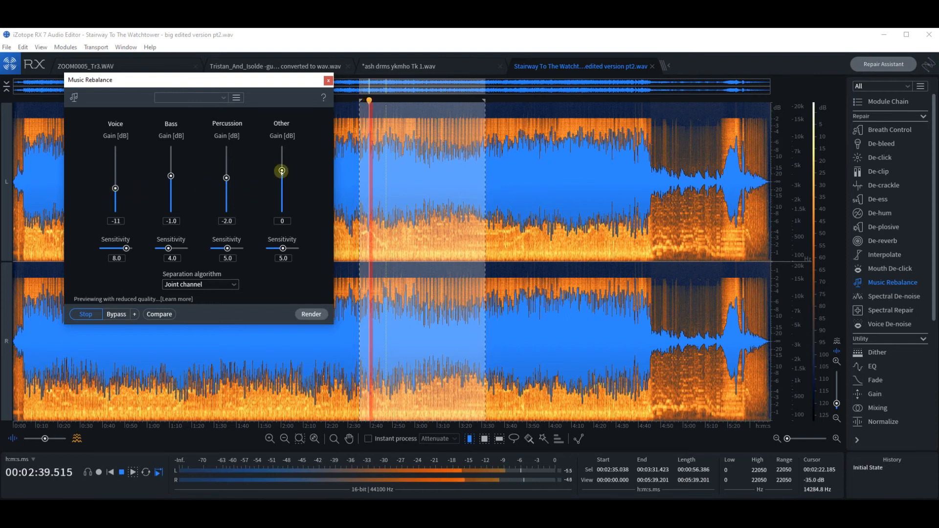
mouse_move(282, 171)
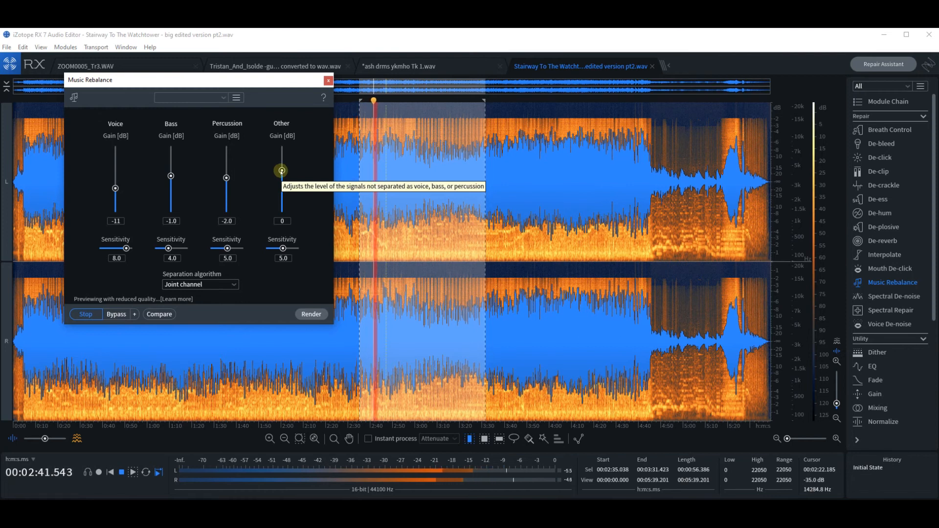
left_click_drag(115, 187, 115, 190)
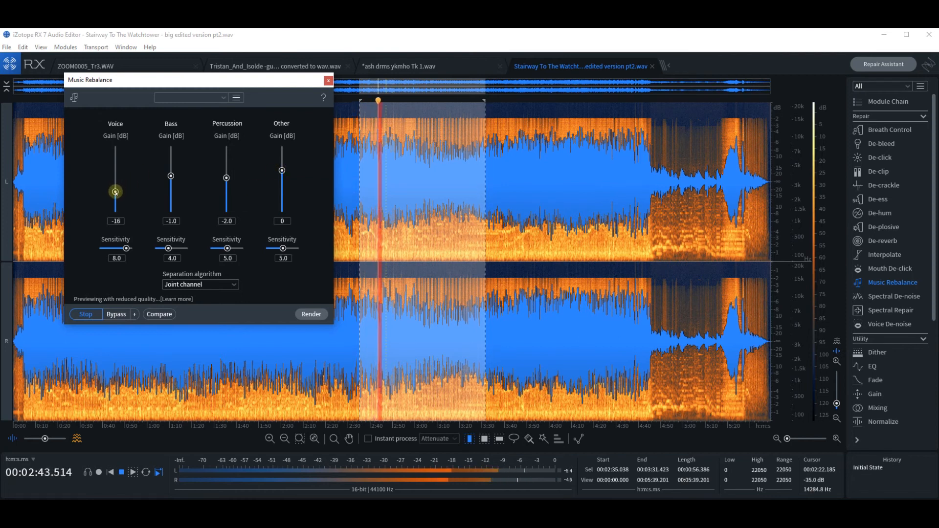
left_click_drag(282, 171, 281, 183)
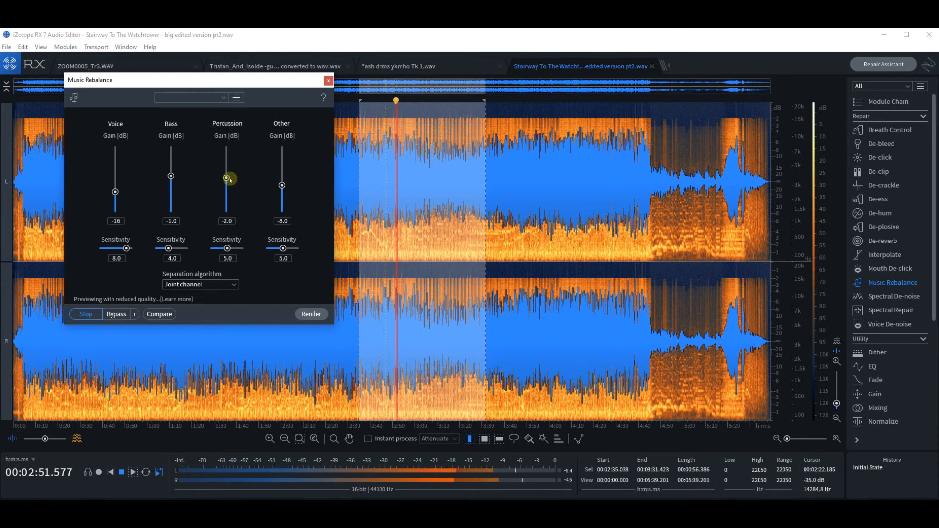
left_click_drag(282, 184, 282, 192)
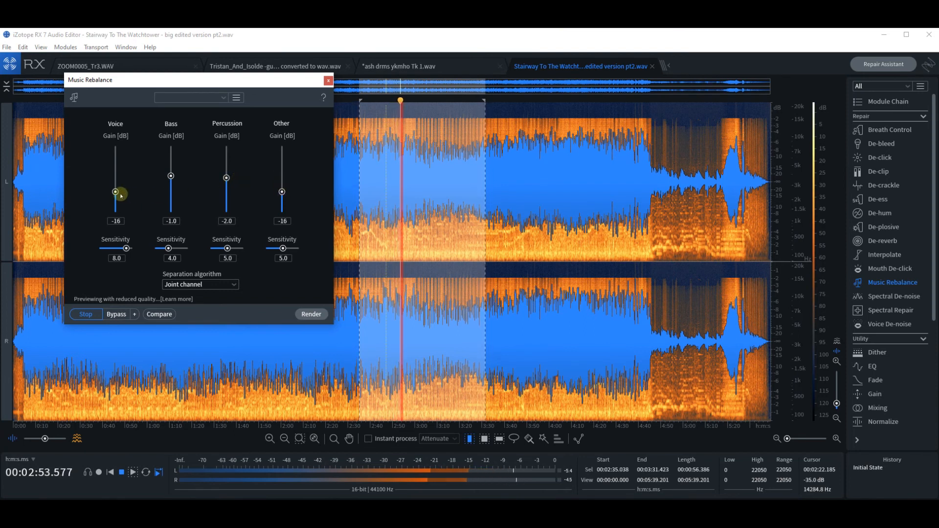
left_click_drag(115, 192, 115, 197)
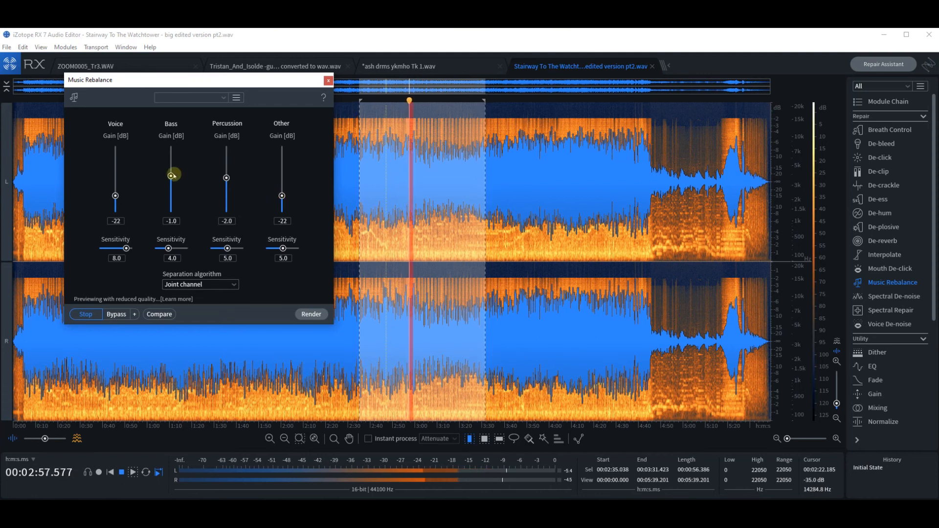
mouse_move(171, 176)
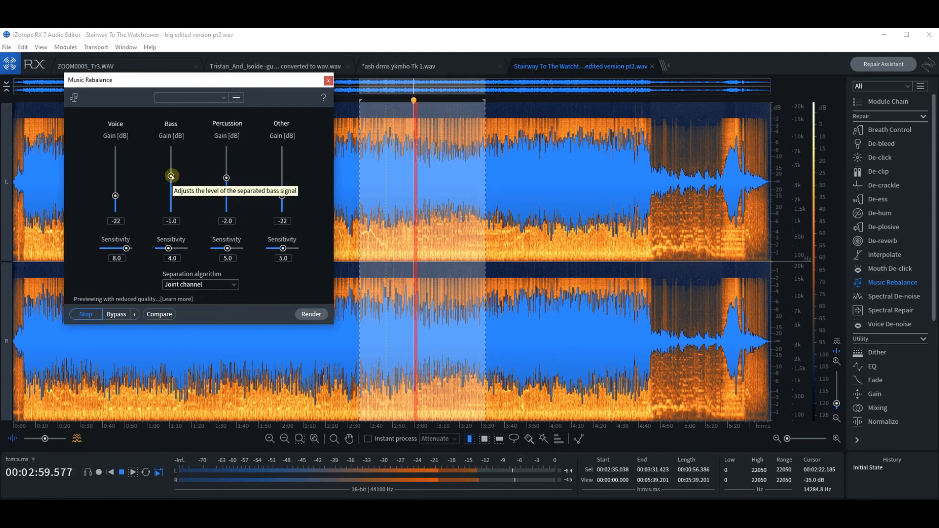